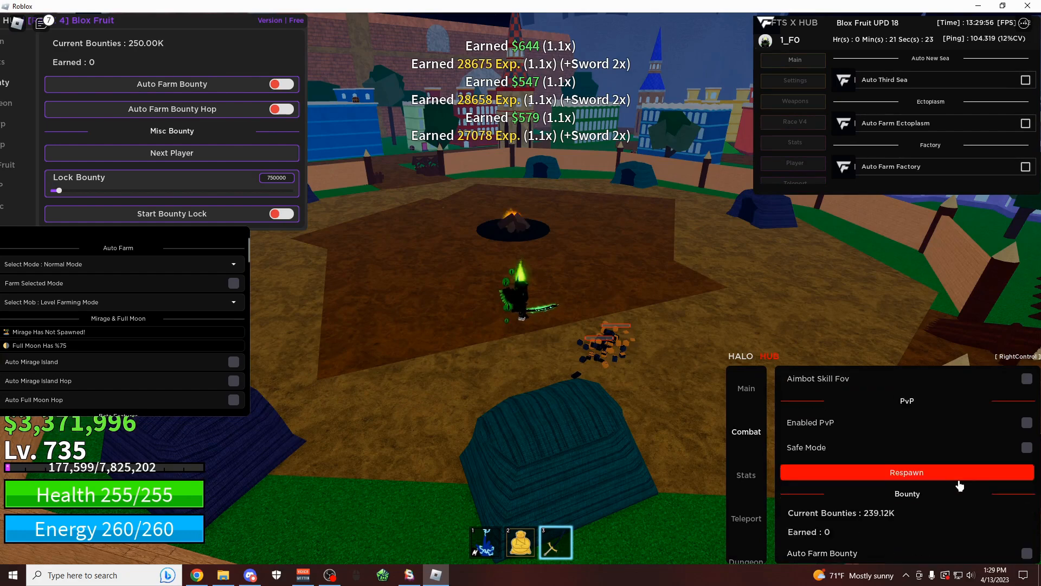
Enable Fast Attack and Auto Farm Level in Halo Hub's Main tab with Dark Blade
left_click(746, 437)
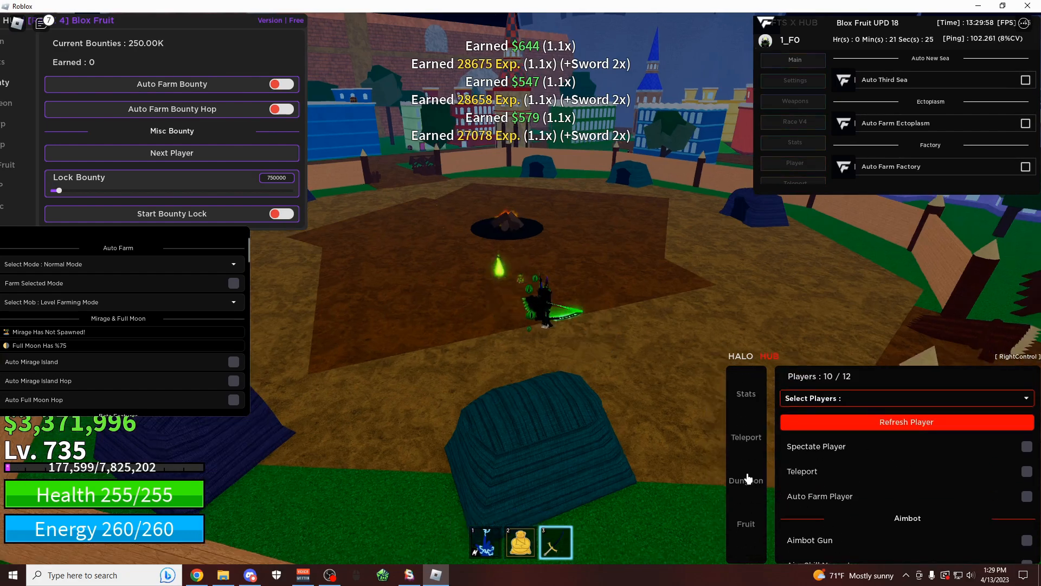
left_click(745, 523)
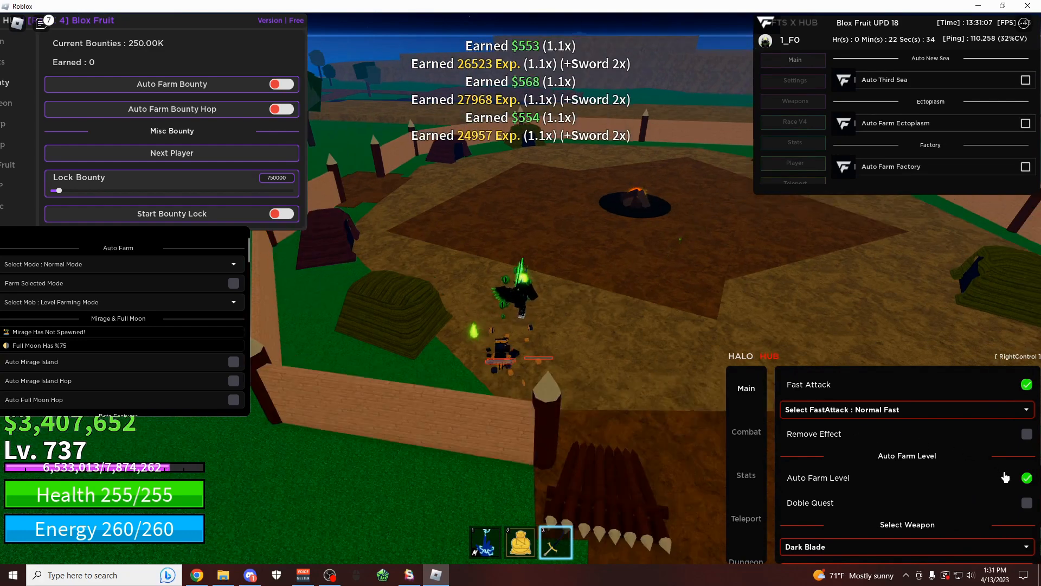
Turn off Halo Hub's Auto Farm Level and start Atomic Hub's Auto Farm Level instead
left_click(1025, 477)
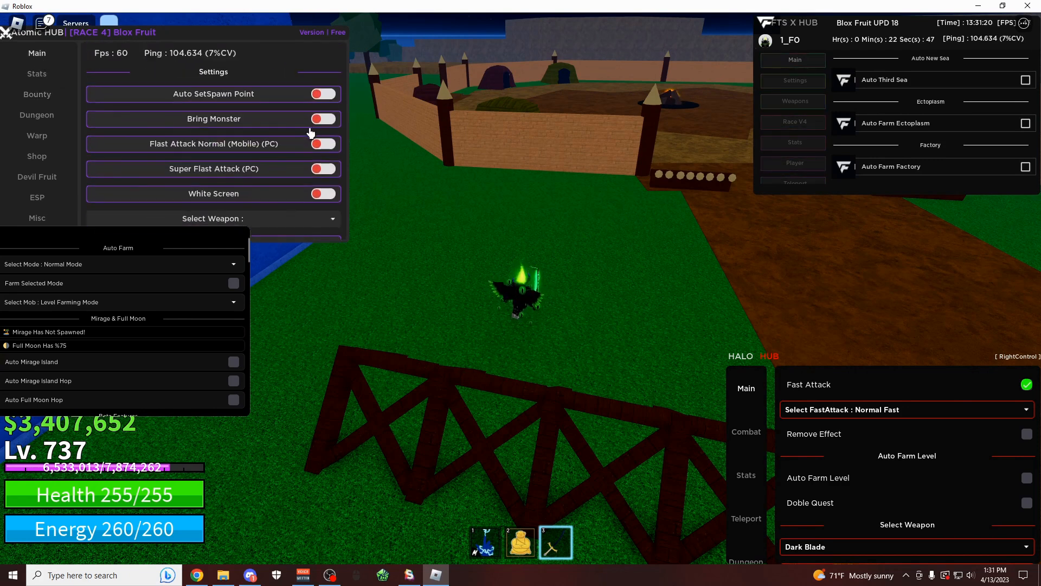
left_click(212, 218)
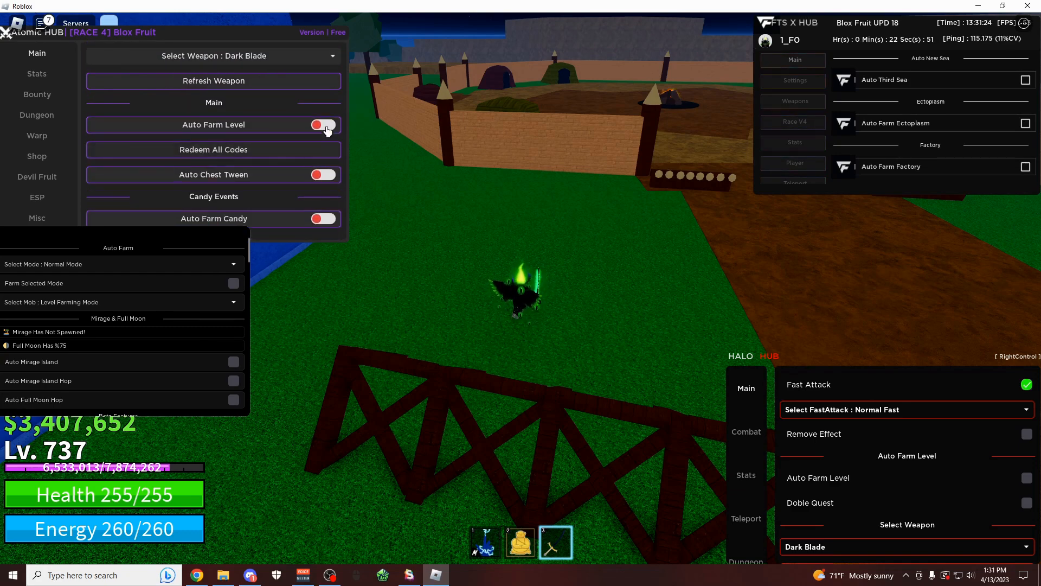
left_click(324, 125)
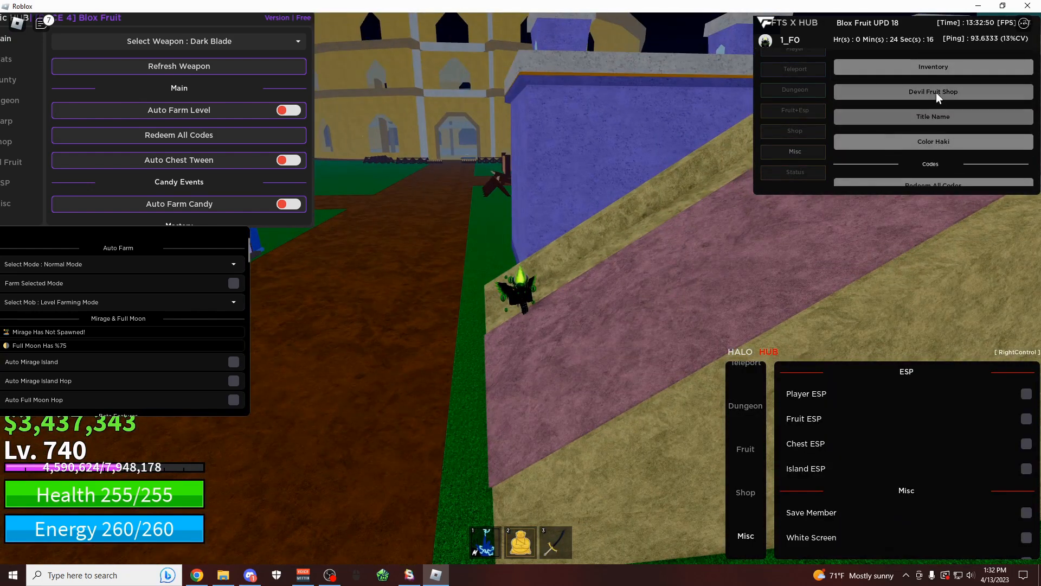
Equip Leopard from the devil fruit shop and start Halo Hub's fruit mastery auto farm
left_click(932, 91)
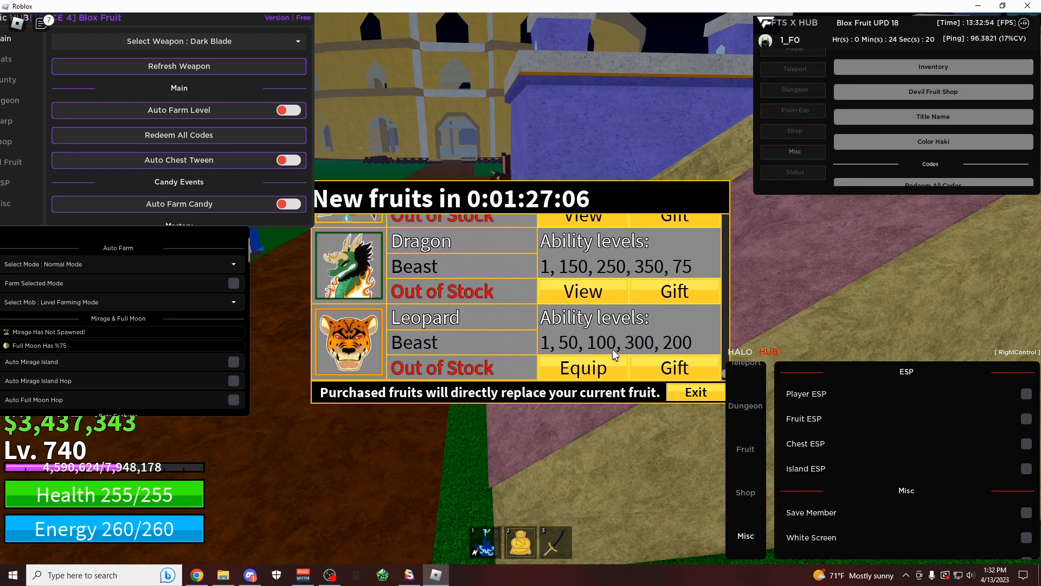
left_click(582, 368)
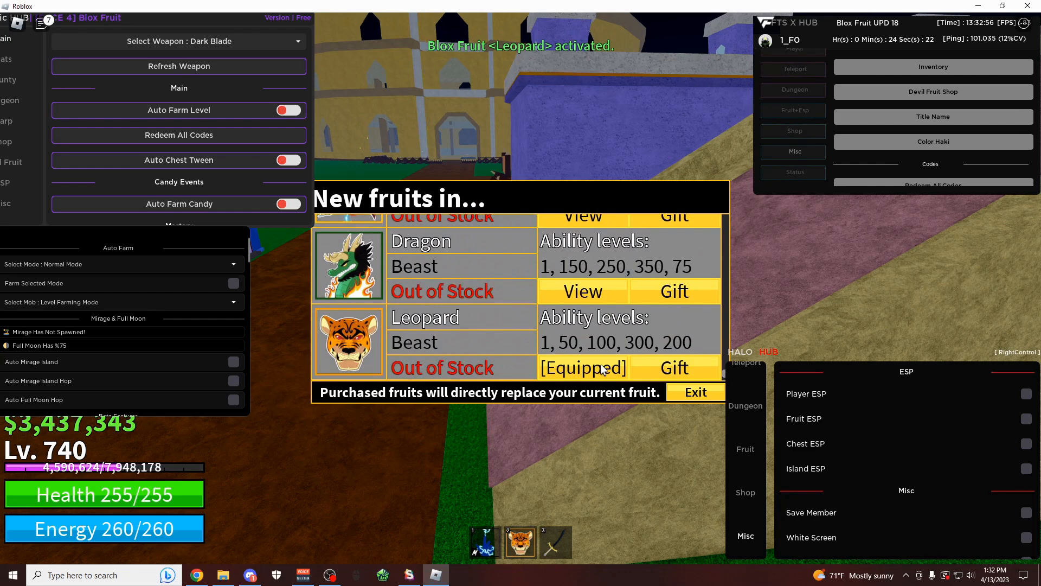
left_click(694, 392)
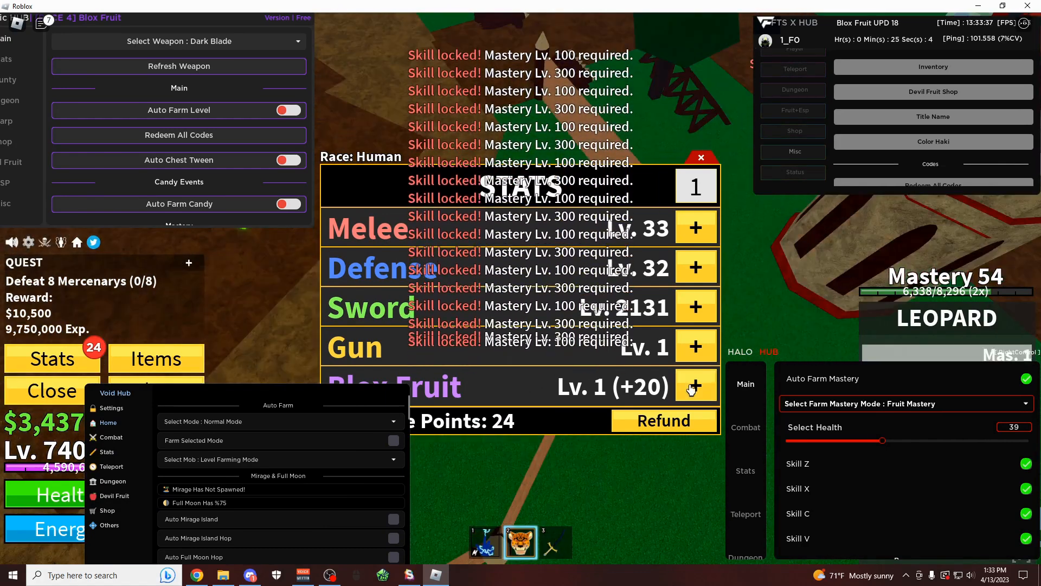
left_click(695, 386)
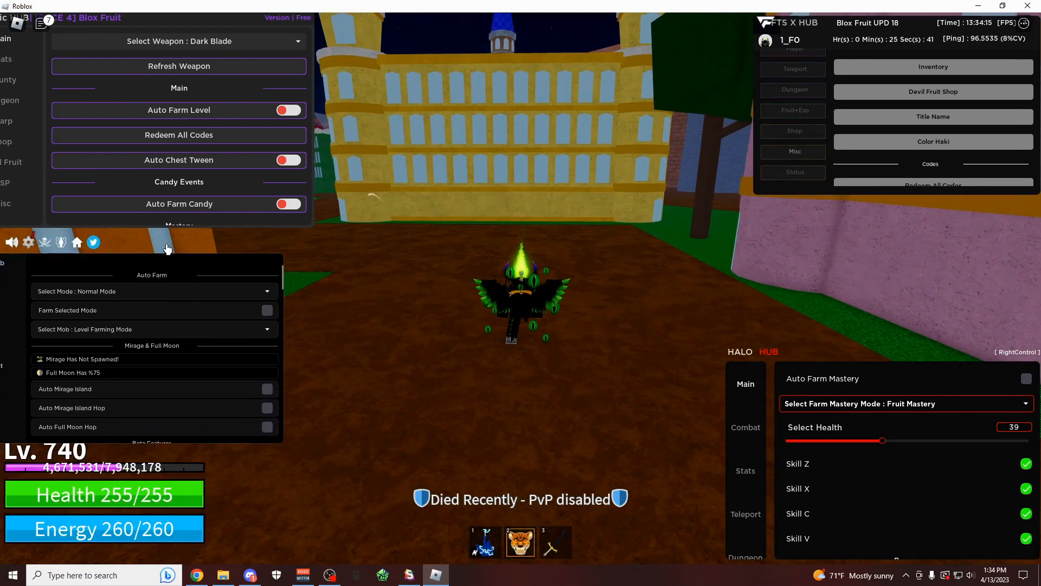
Enable Auto Devil Fruits in Halo Hub Stats and check the status shows Leopard
left_click(745, 470)
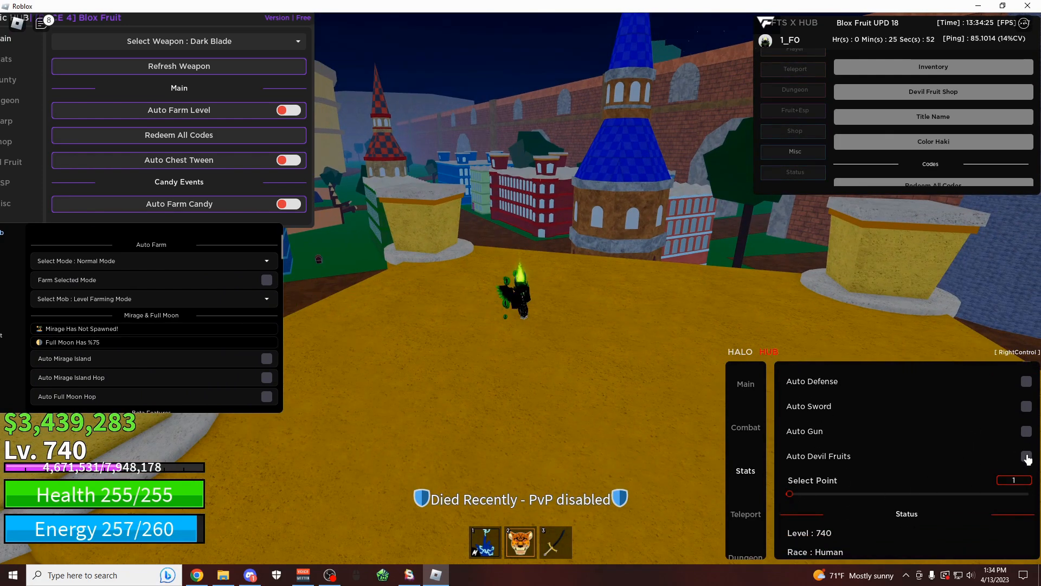
left_click(1025, 456)
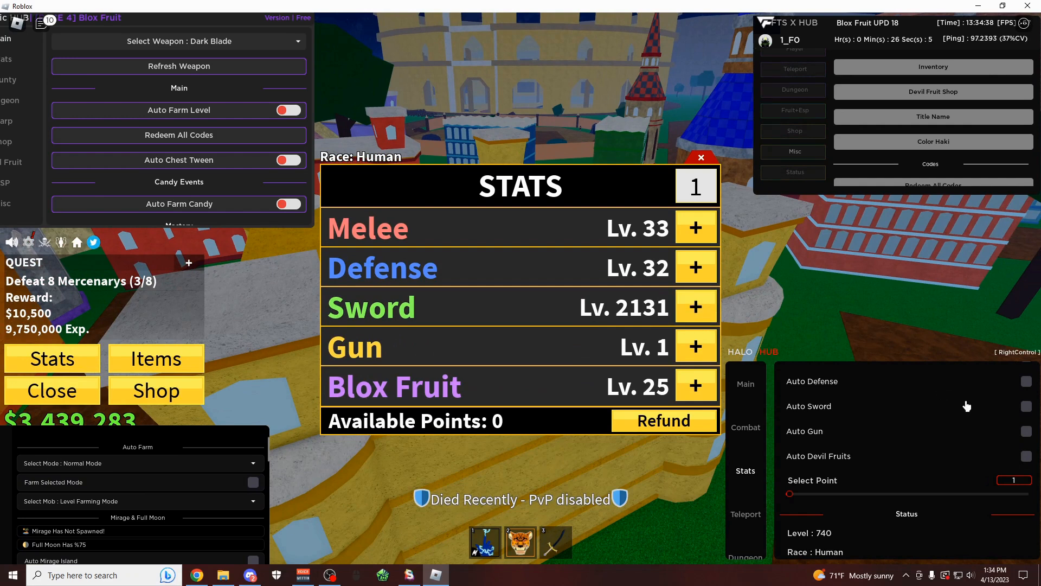
left_click(1025, 406)
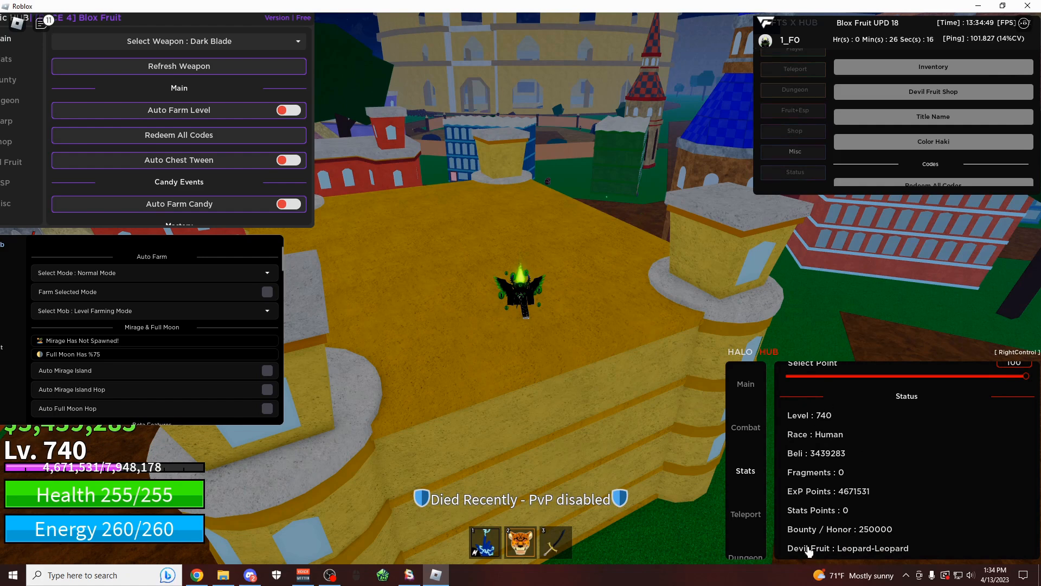
Select a target player in Halo Hub Combat, refresh the list and teleport to them
left_click(745, 428)
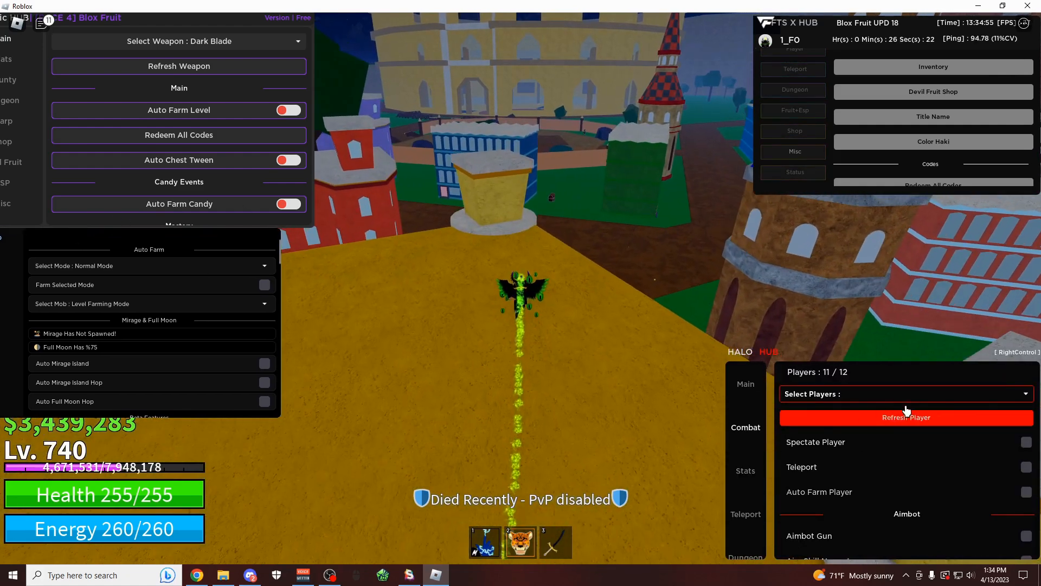
left_click(905, 393)
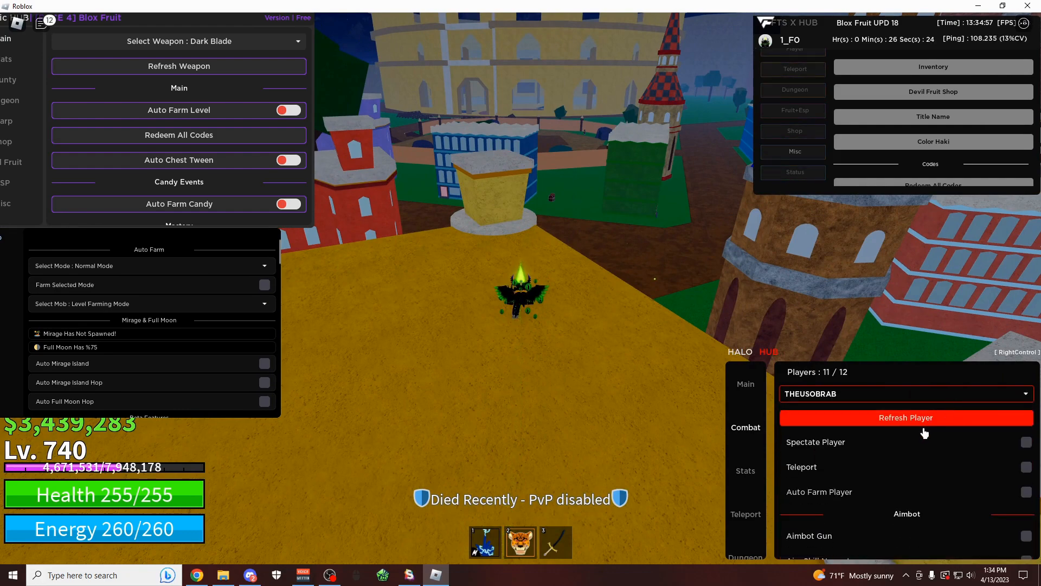
left_click(1025, 441)
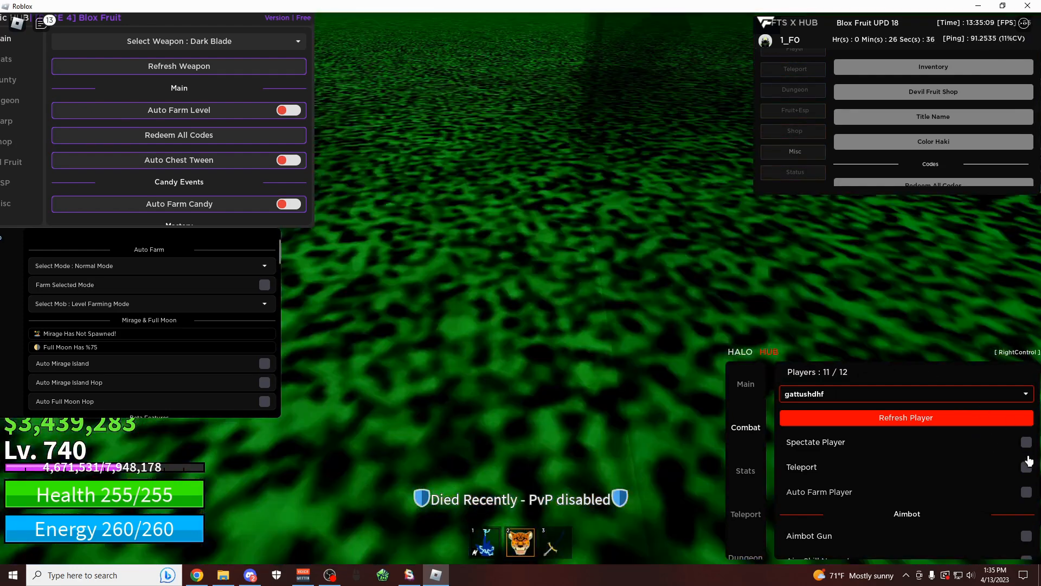
left_click(1026, 466)
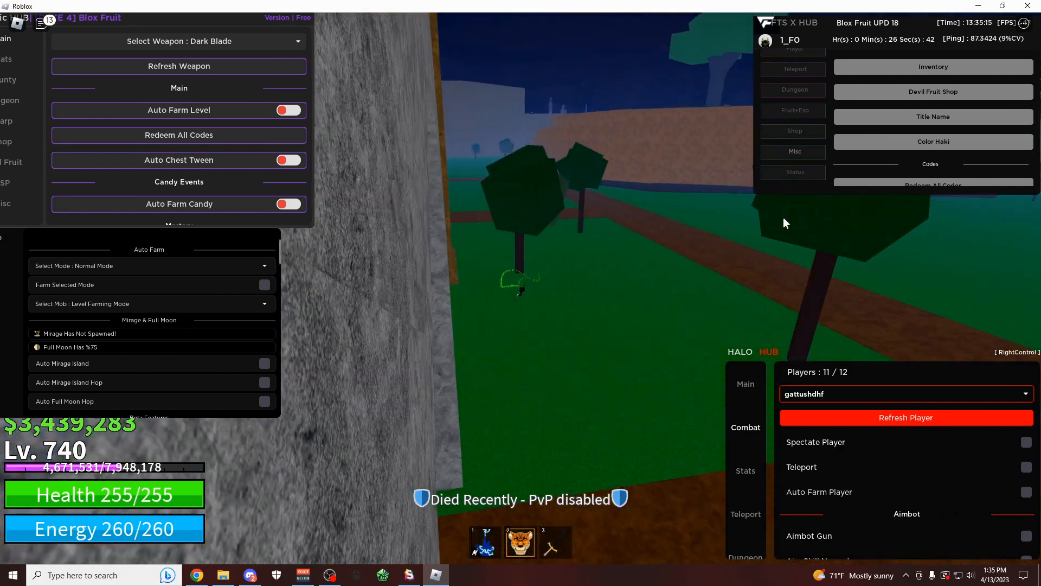
Auto farm the chosen player for bounty, then switch teleport and auto farm back off
left_click(1025, 466)
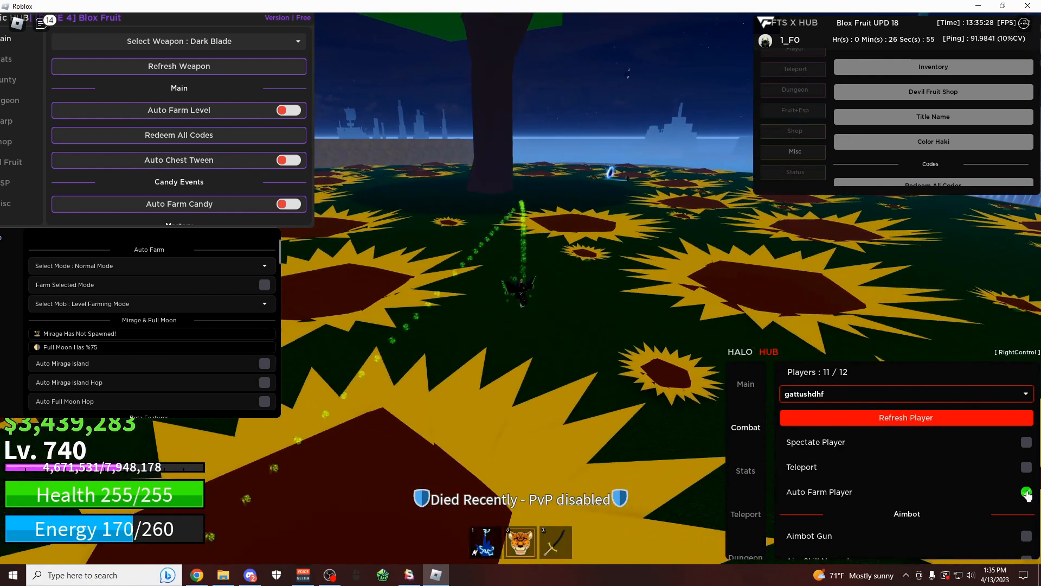
left_click(1026, 494)
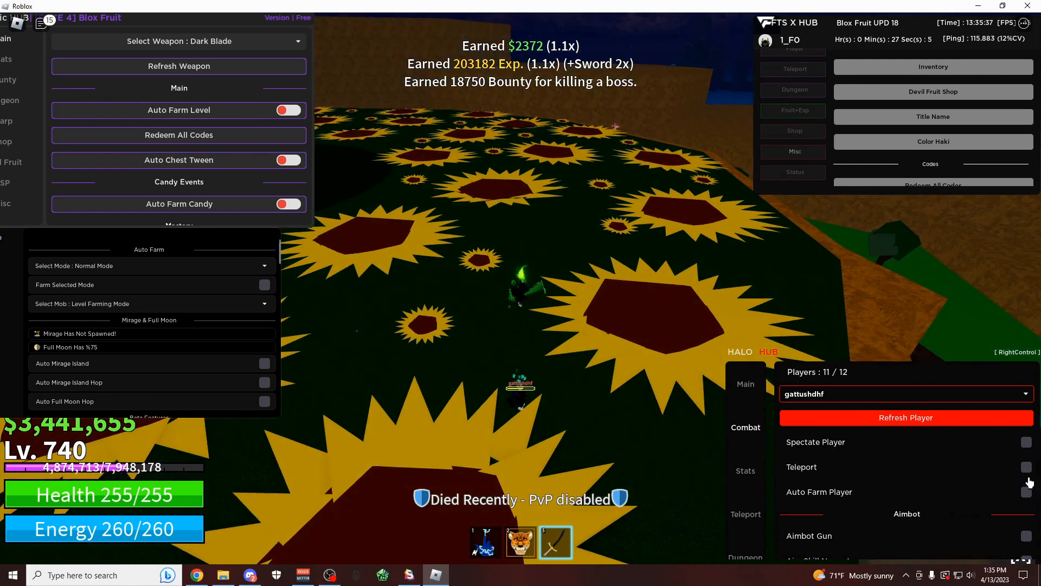
left_click(1026, 468)
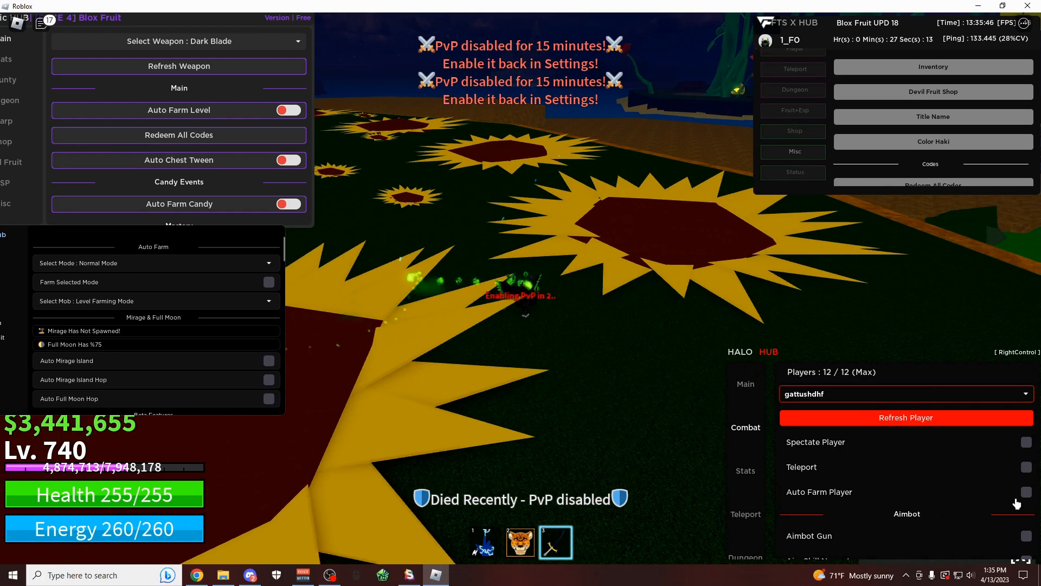
left_click(1023, 492)
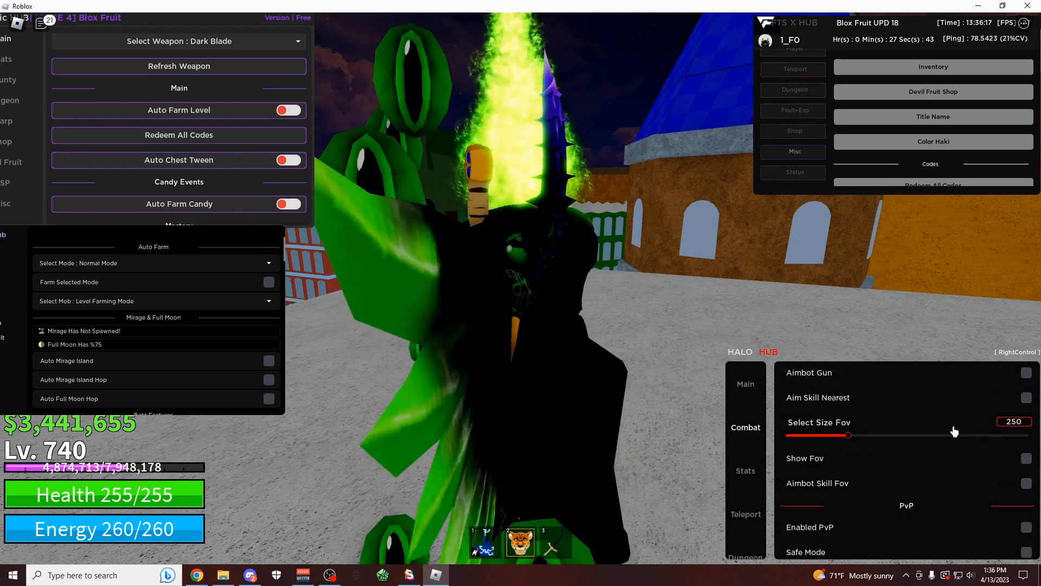
Show the aimbot FOV circle and set its size to 411
left_click_drag(848, 435, 835, 435)
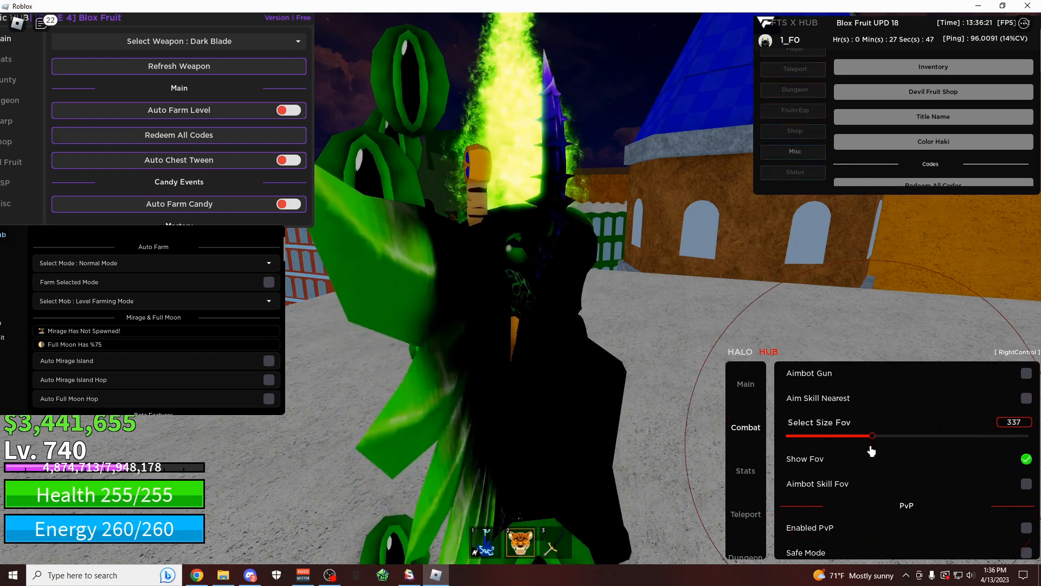
left_click_drag(872, 436, 888, 436)
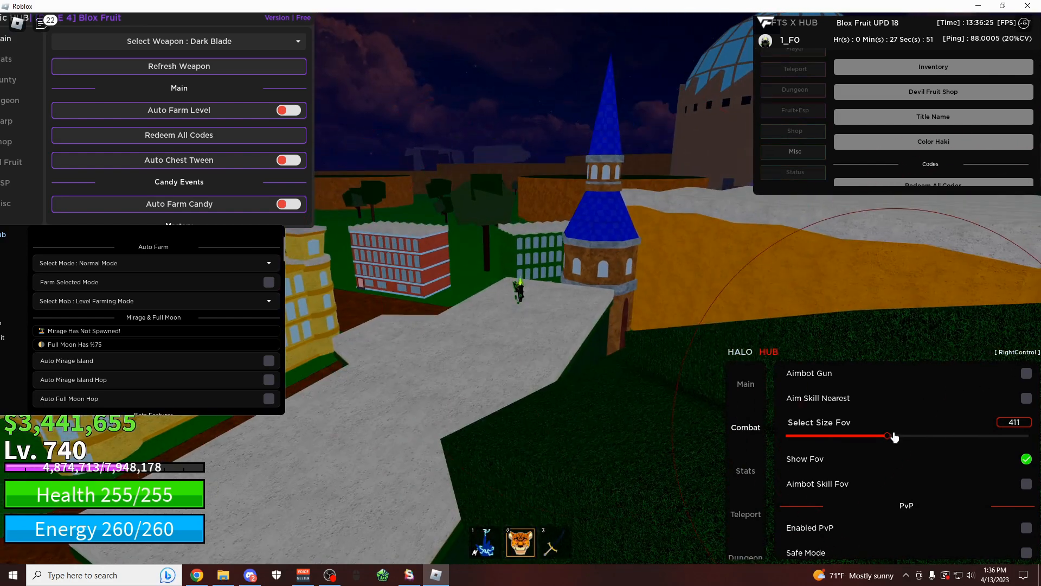
left_click_drag(889, 436, 838, 436)
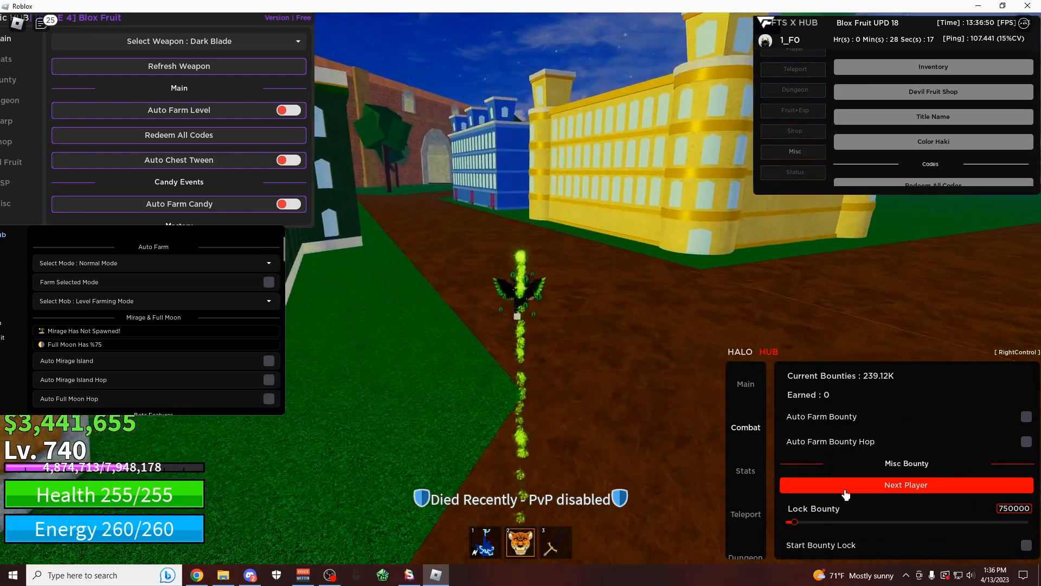
Show Atomic Hub's Bounty options and Halo Hub's world Teleport options
left_click_drag(794, 521, 853, 522)
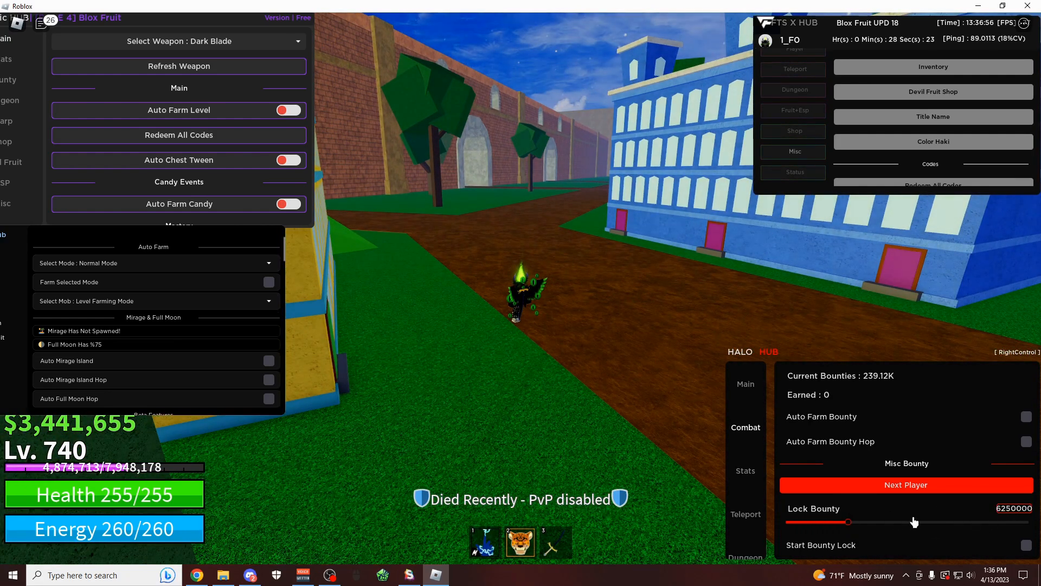
mouse_move(839, 479)
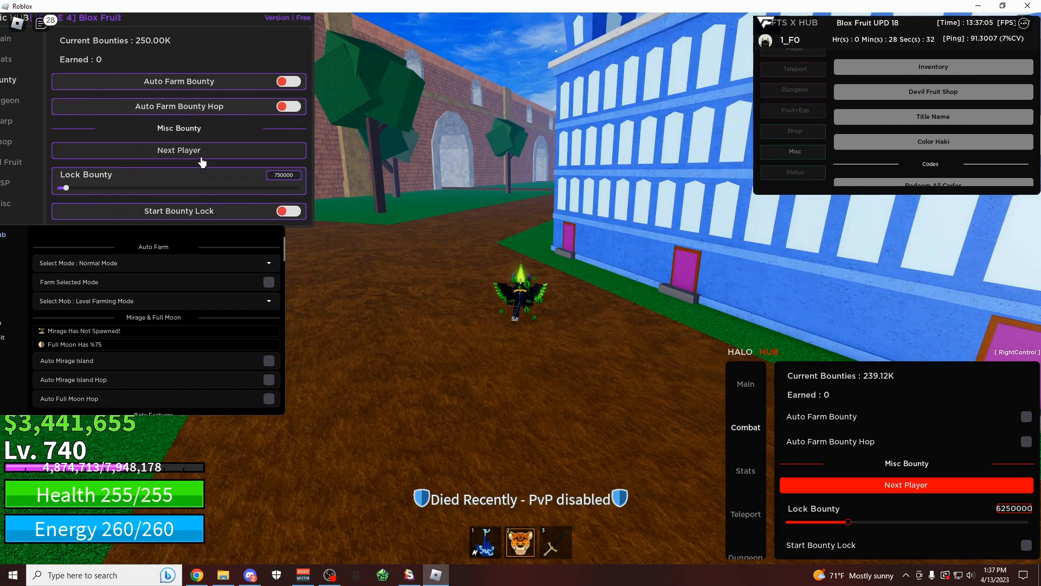
left_click(745, 470)
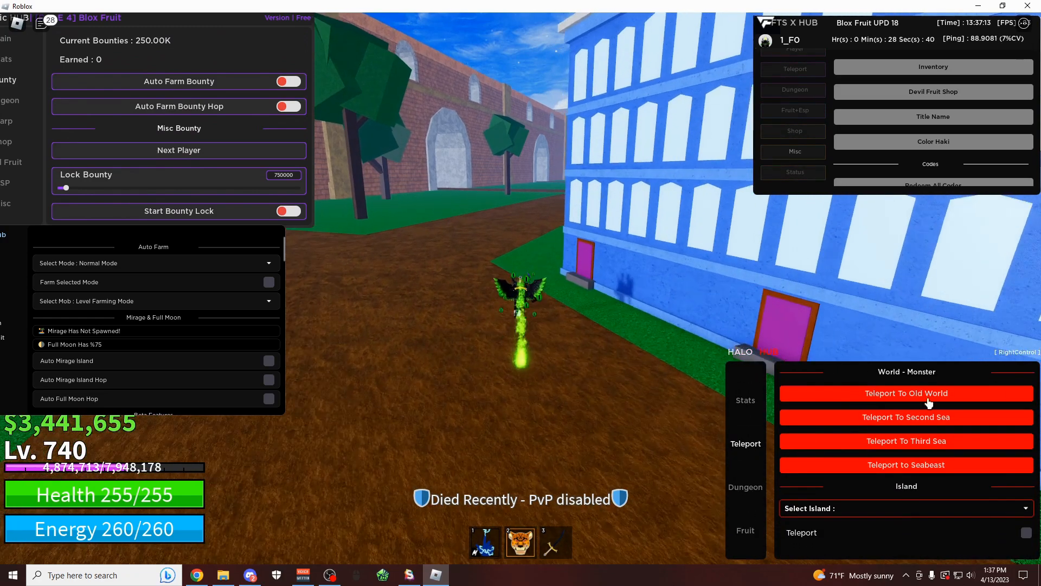
Teleport to The Cafe island, then switch to Halo Hub's Dungeon options
left_click(904, 508)
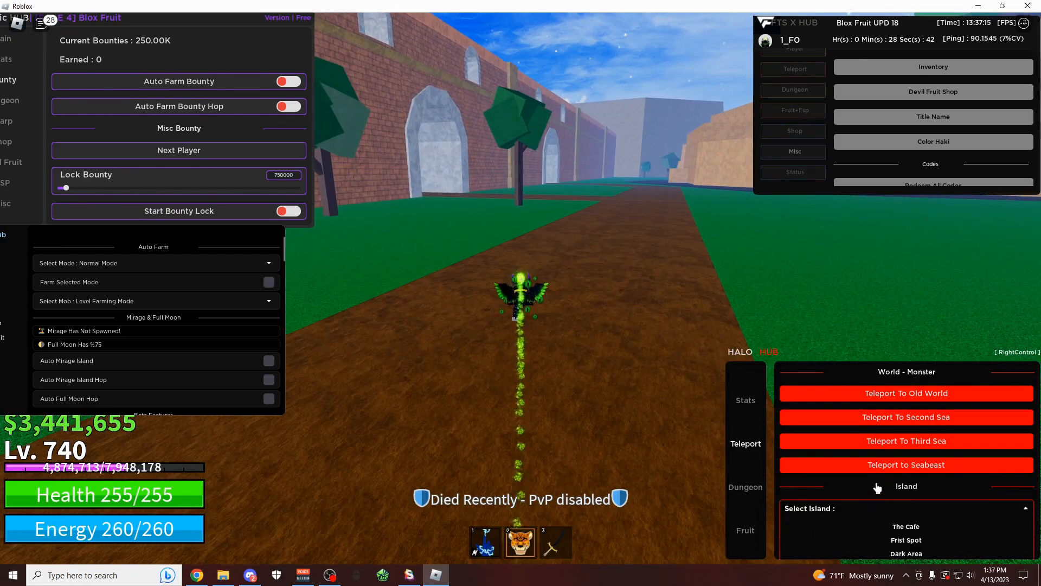
left_click(904, 508)
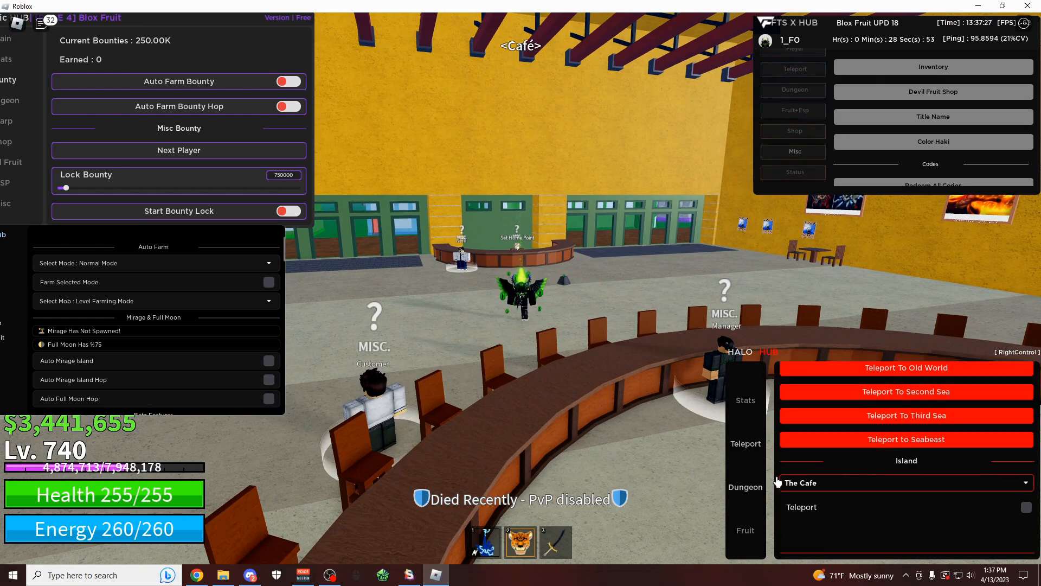
left_click(745, 487)
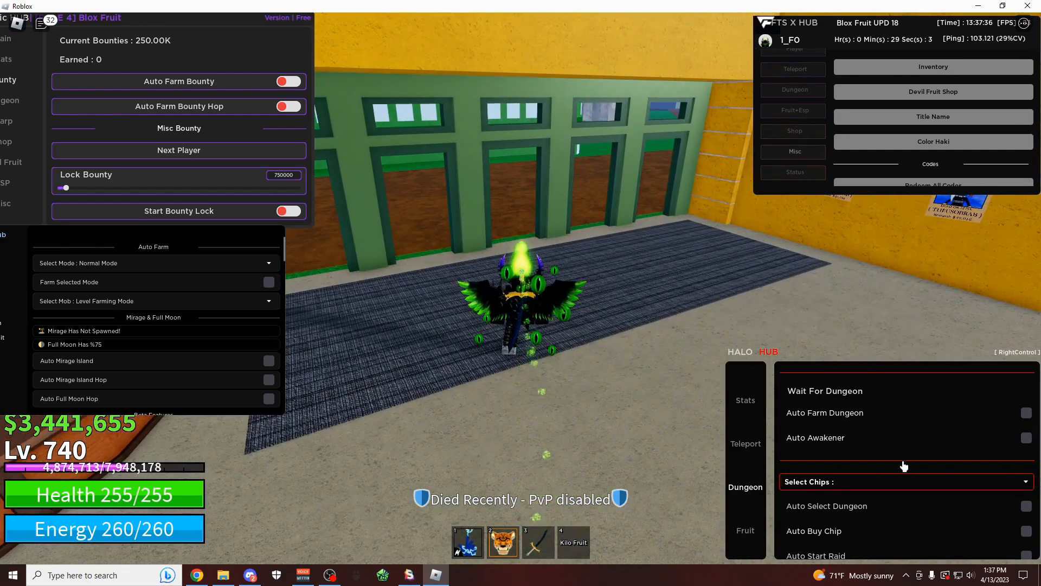
mouse_move(816, 371)
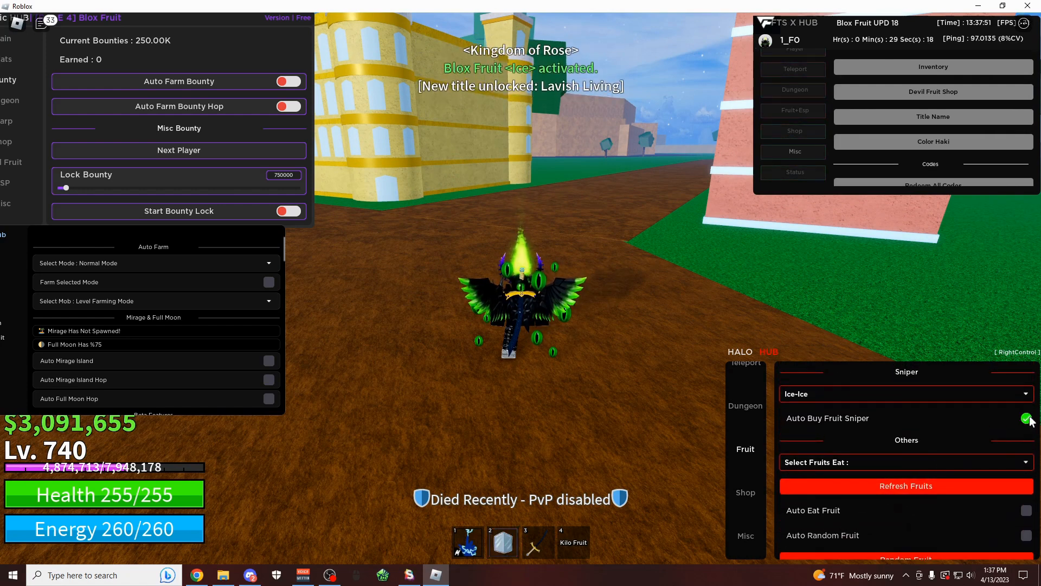
Snipe Ice-Ice, Kilo-Kilo and Chop-Chop with Halo Hub's Auto Buy Fruit Sniper
left_click(1026, 420)
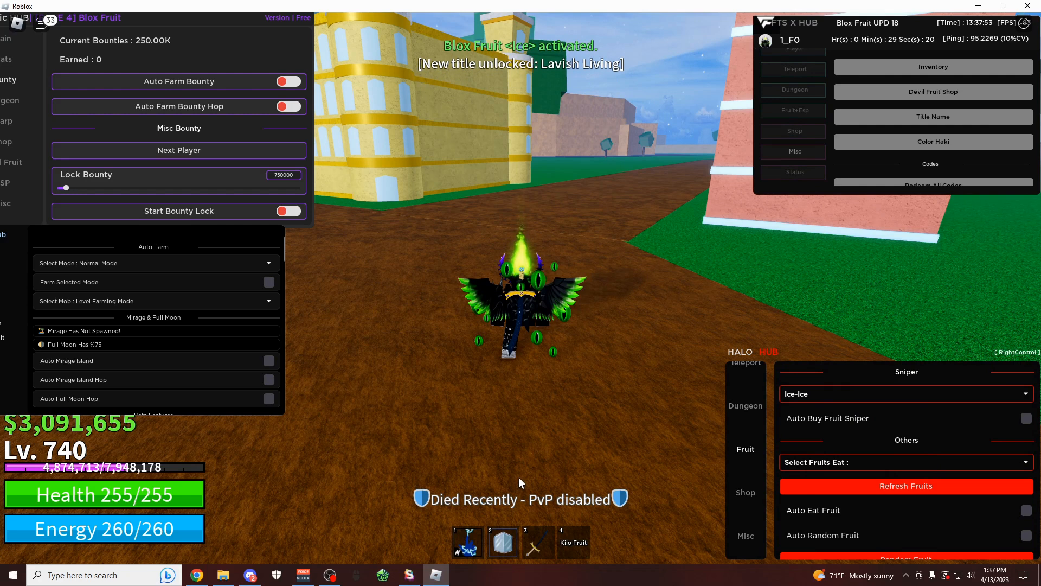
left_click(904, 393)
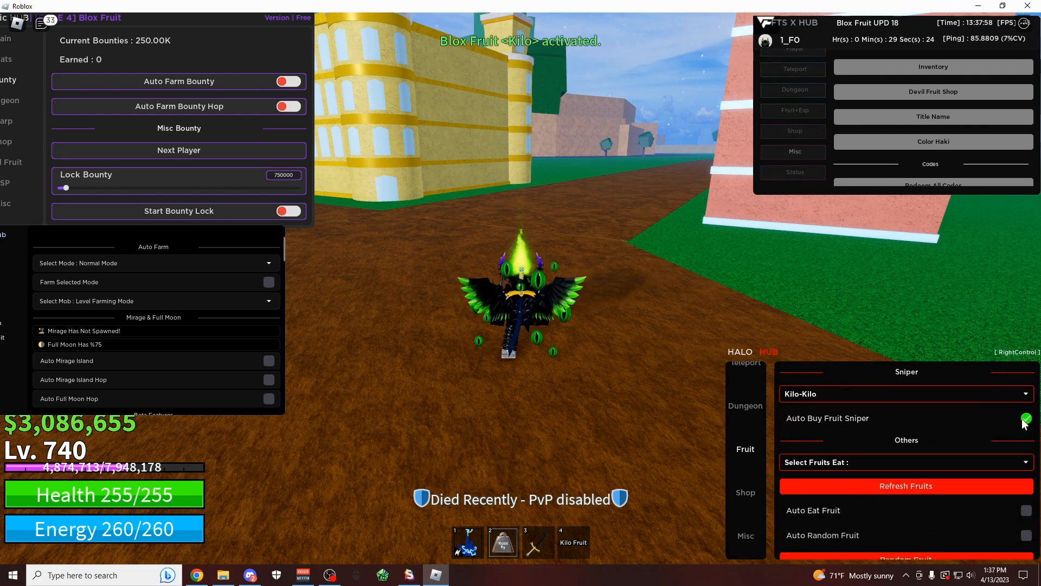
left_click(905, 393)
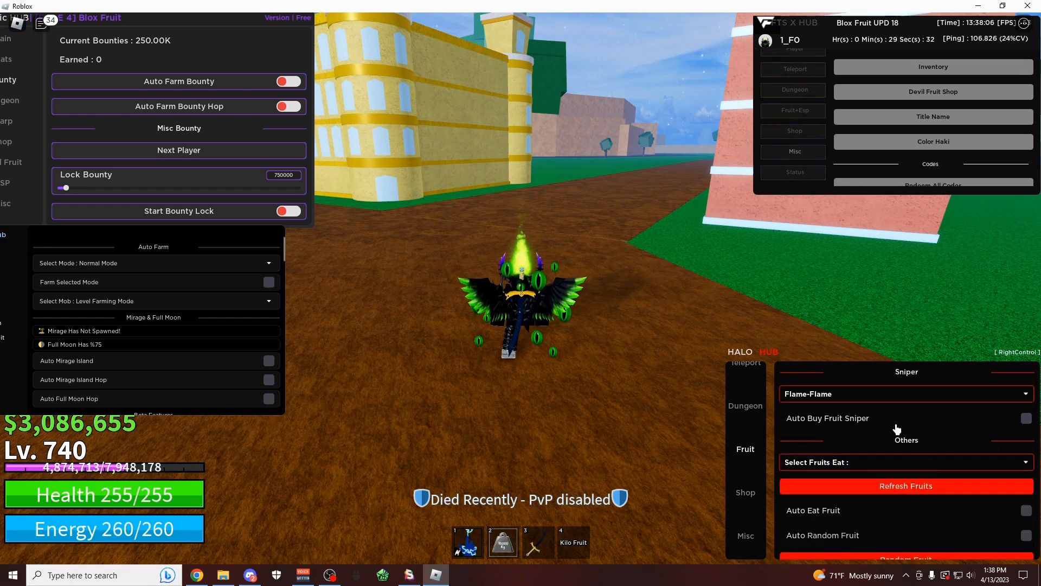
left_click(904, 392)
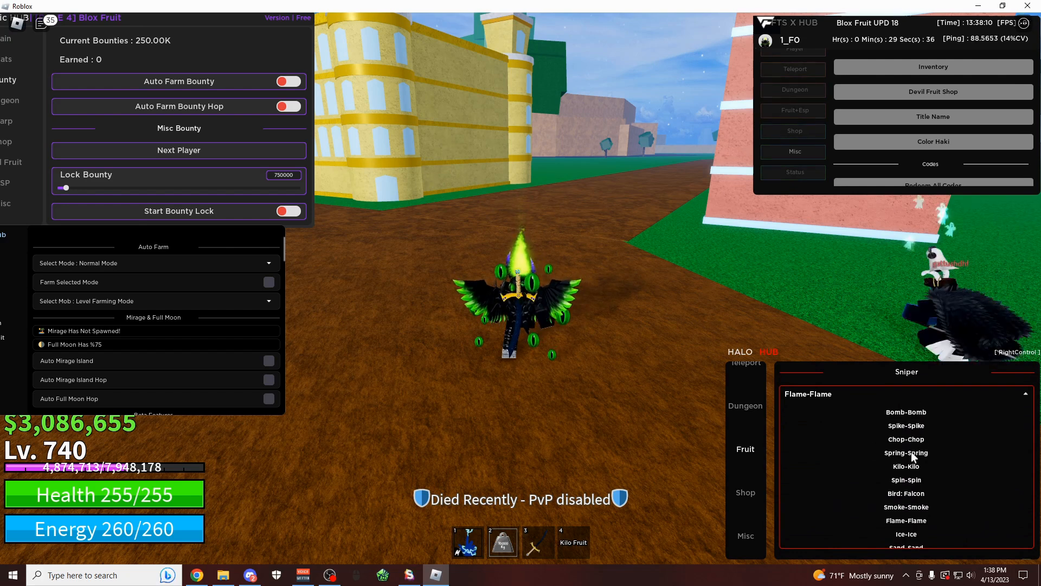
left_click(904, 440)
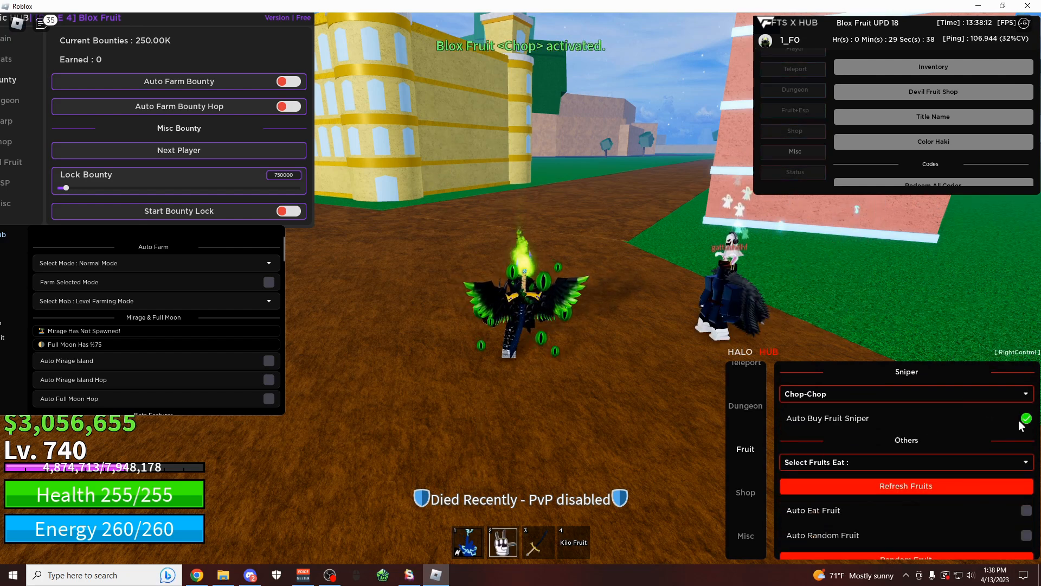
left_click(1025, 419)
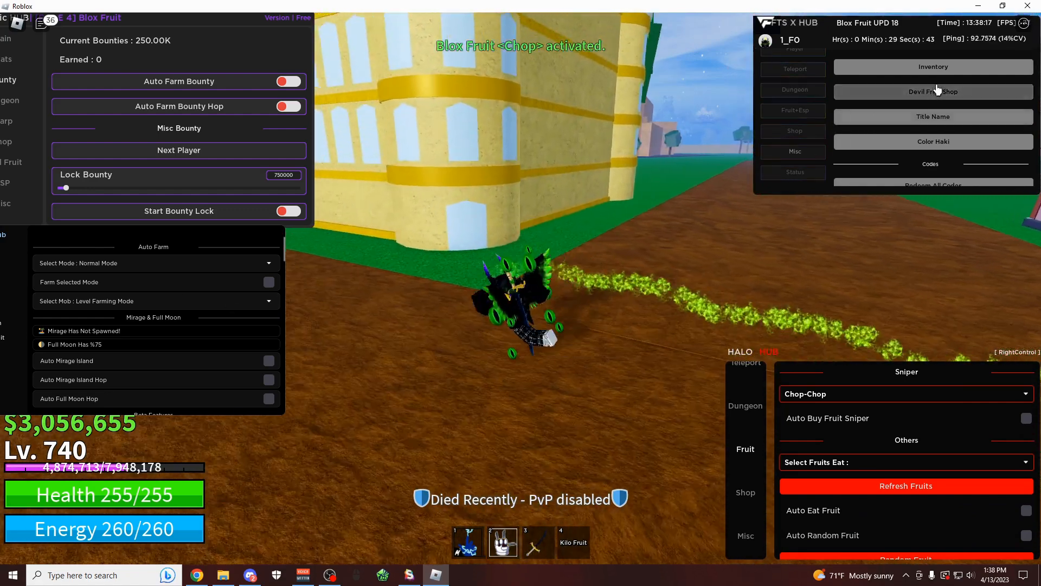
Re-activate Leopard from the devil fruit shop and show the ESP options
left_click(933, 91)
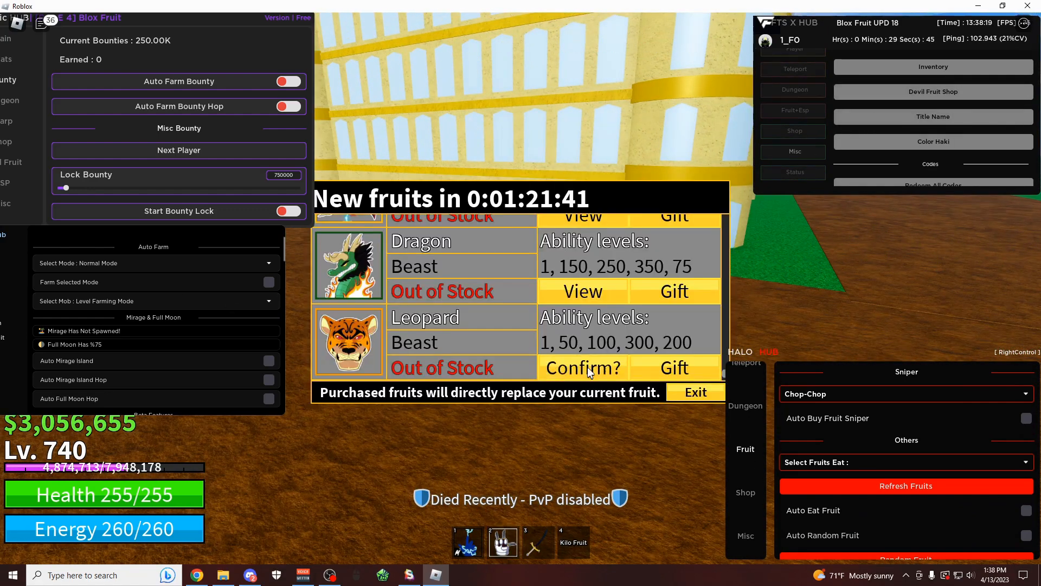
left_click(583, 368)
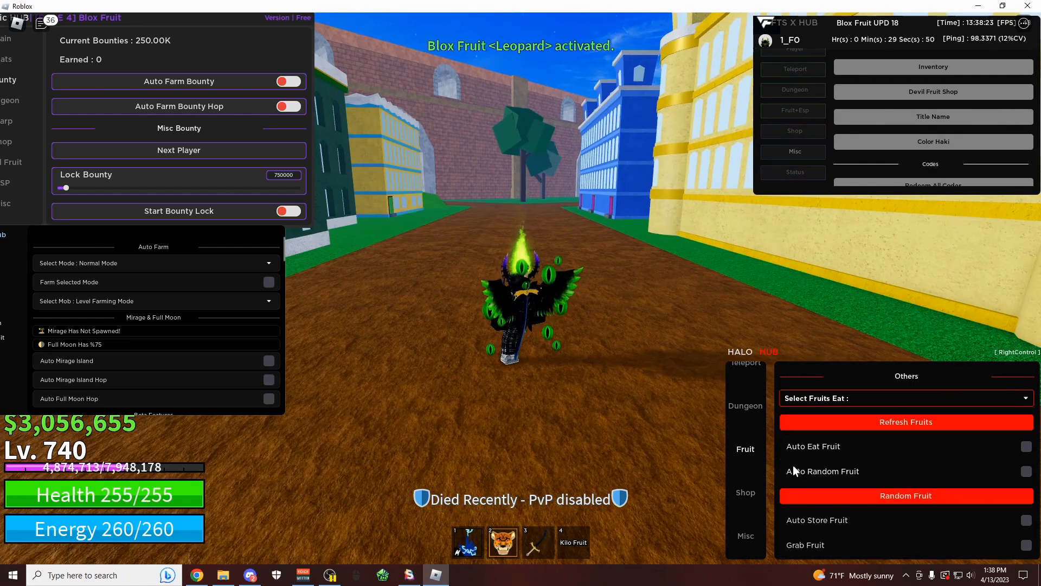
left_click(1026, 544)
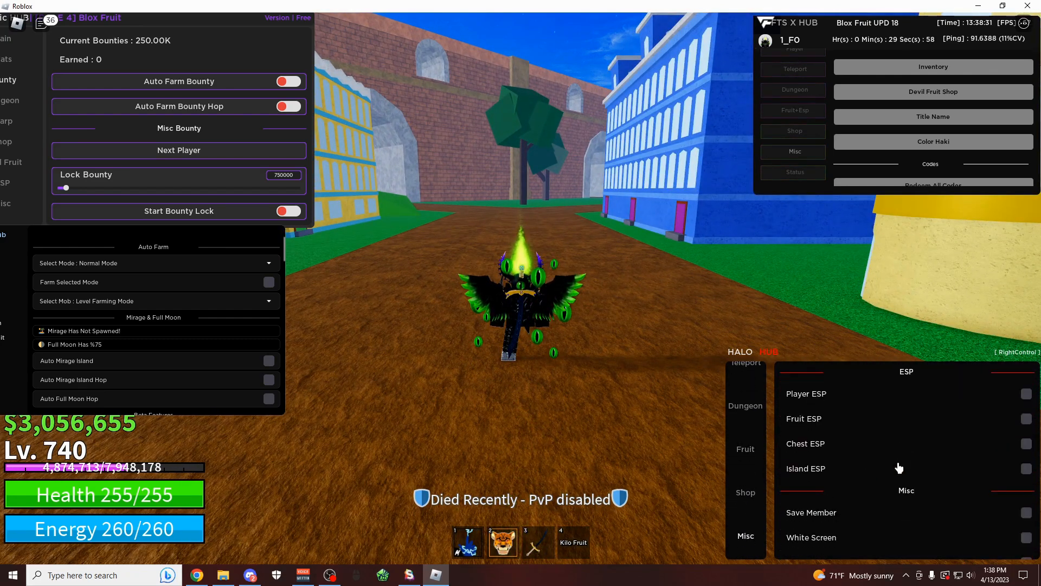
Toggle Fruit ESP and Island ESP, then leave Chest ESP on
left_click(1025, 418)
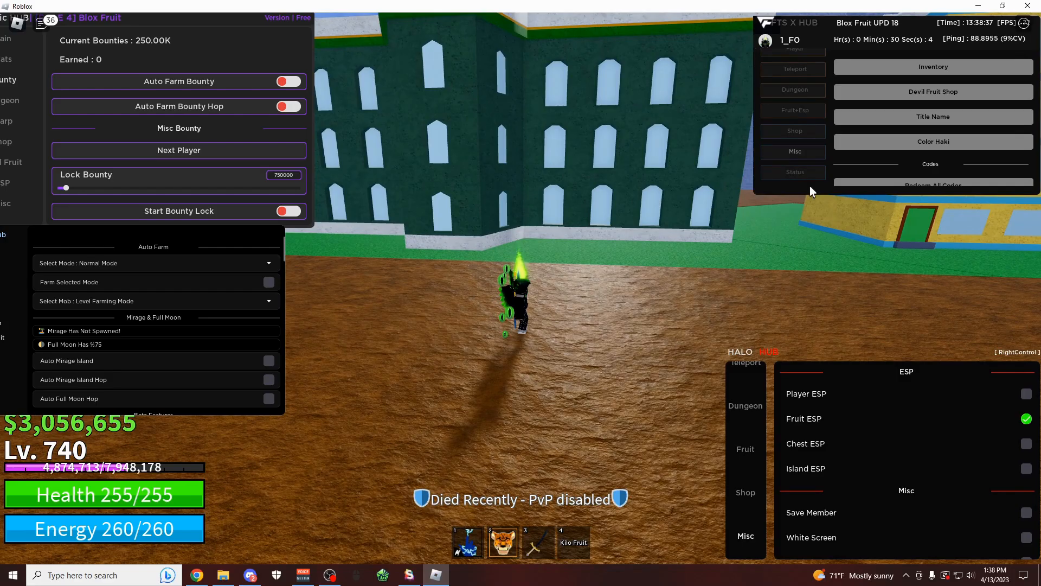
left_click(1025, 393)
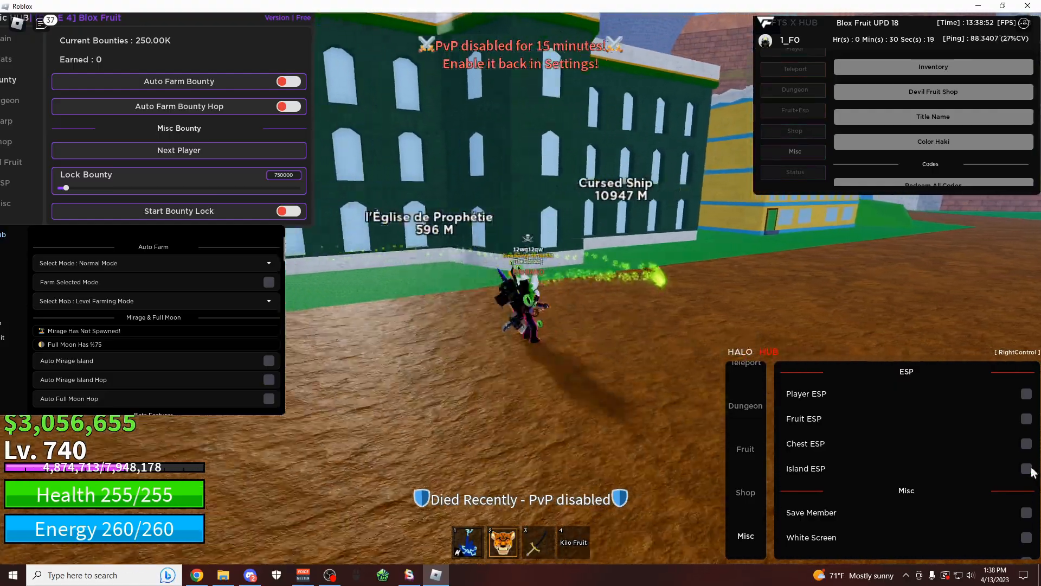
left_click(1025, 442)
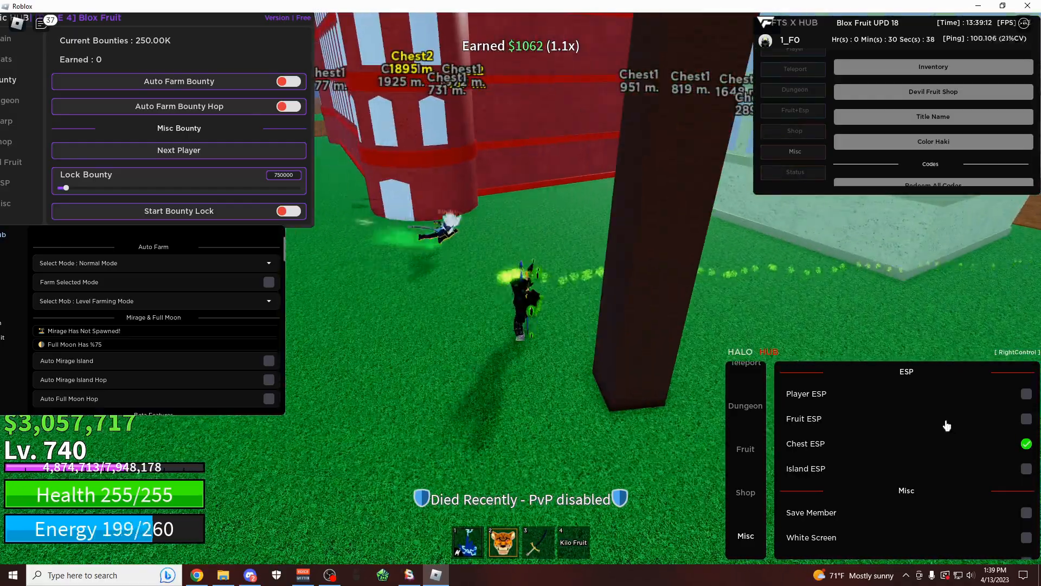
Uncheck Chest ESP, then browse Atomic Hub's Main tab down to the Mastery Skill Settings and boss list
left_click(1025, 444)
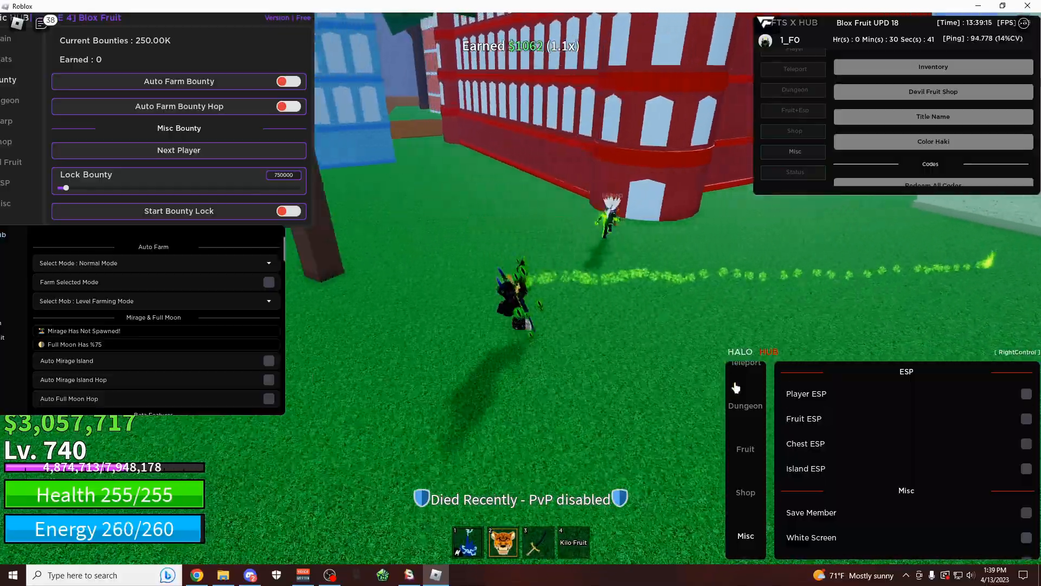
left_click(745, 449)
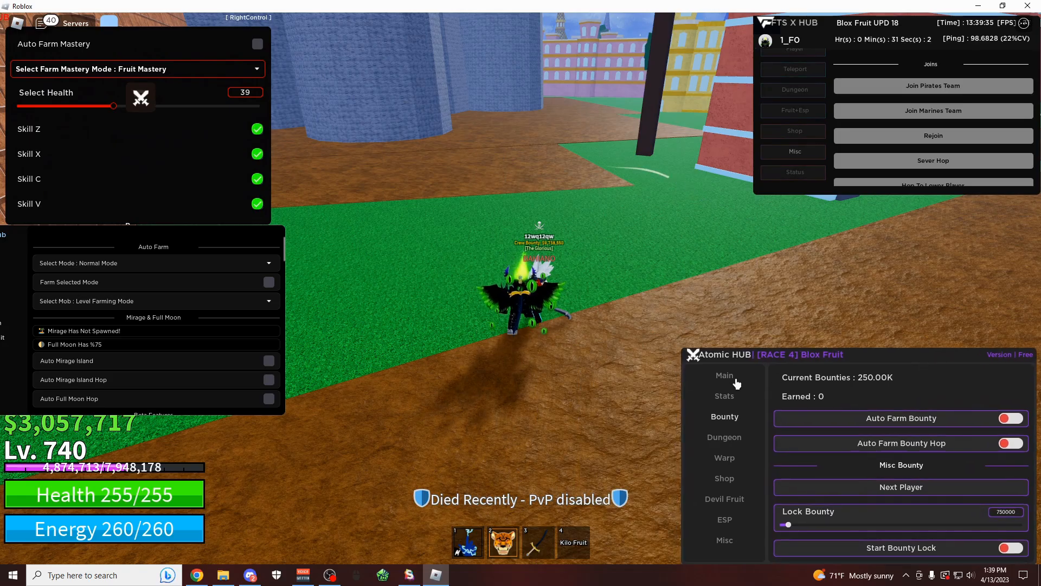
left_click(724, 375)
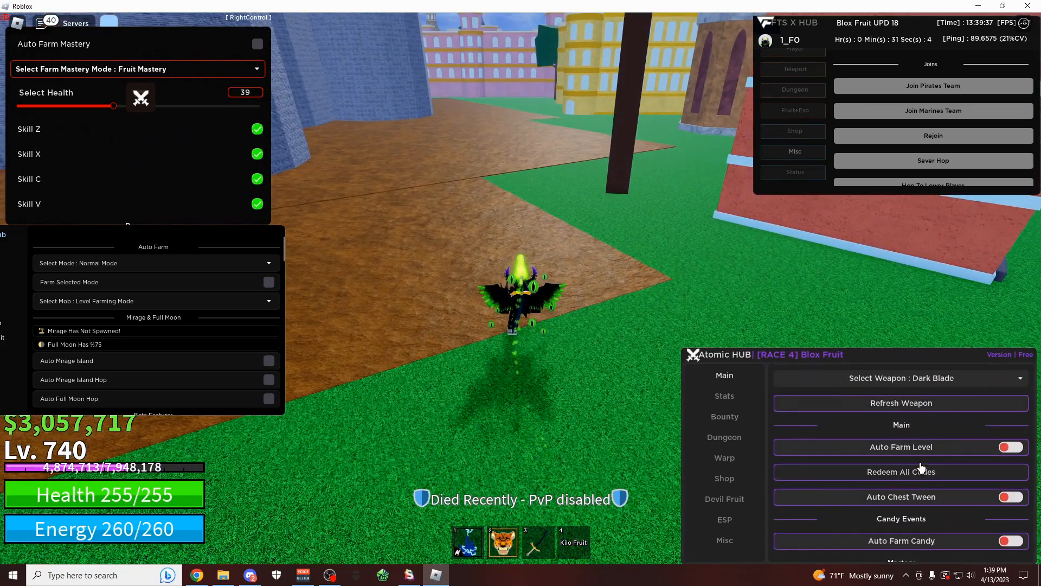
scroll("down", 3)
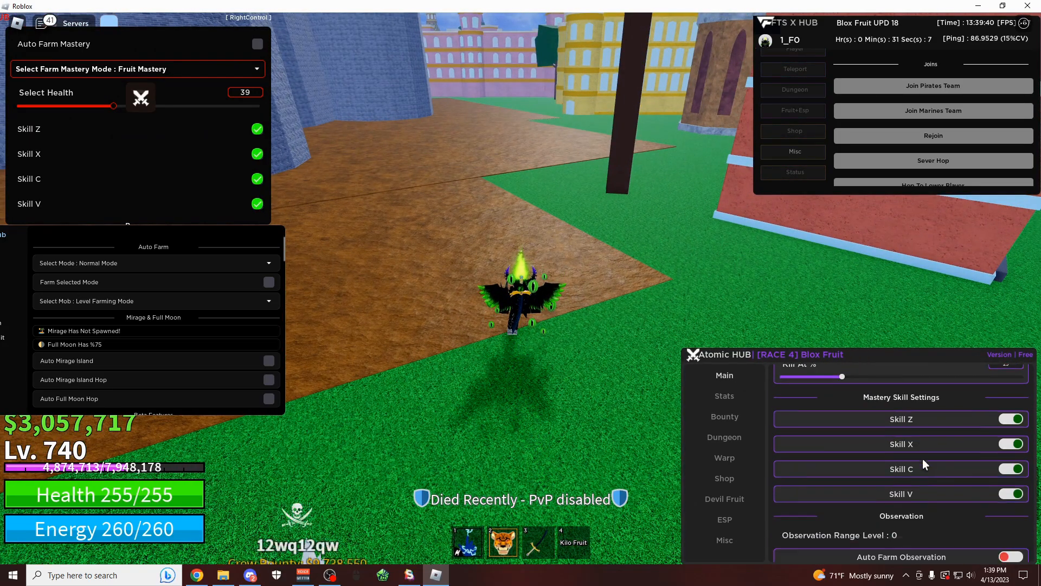
scroll("down", 3)
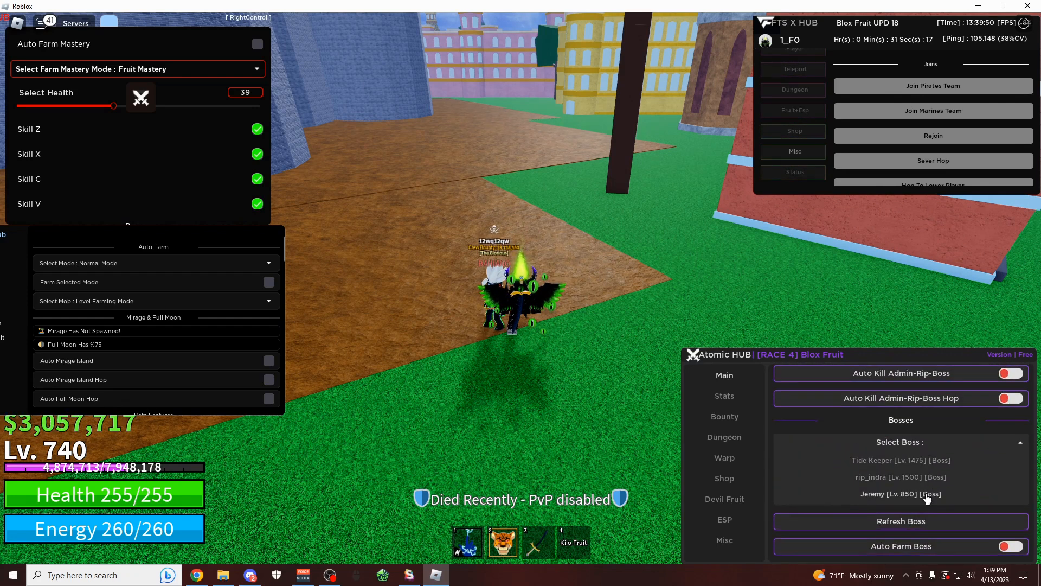
Select Jeremy as the boss and leave Auto Farm Boss toggled on
left_click(901, 494)
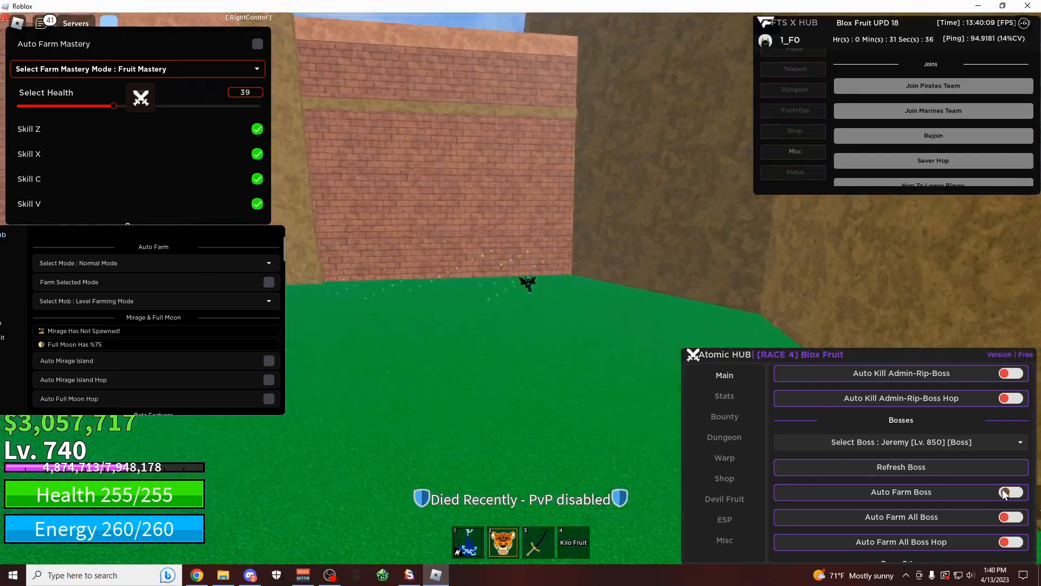
left_click(1010, 491)
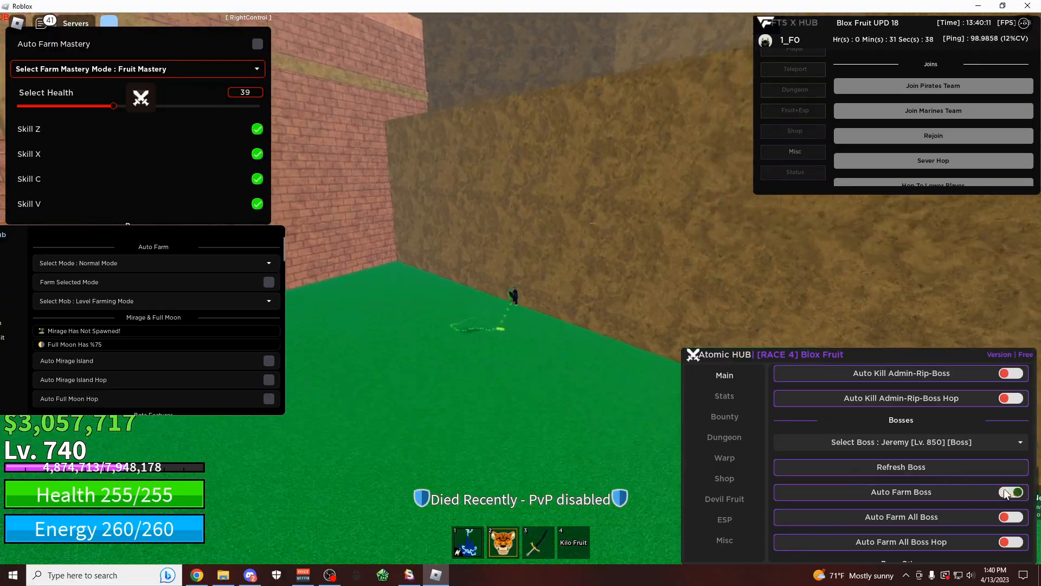
left_click(1010, 491)
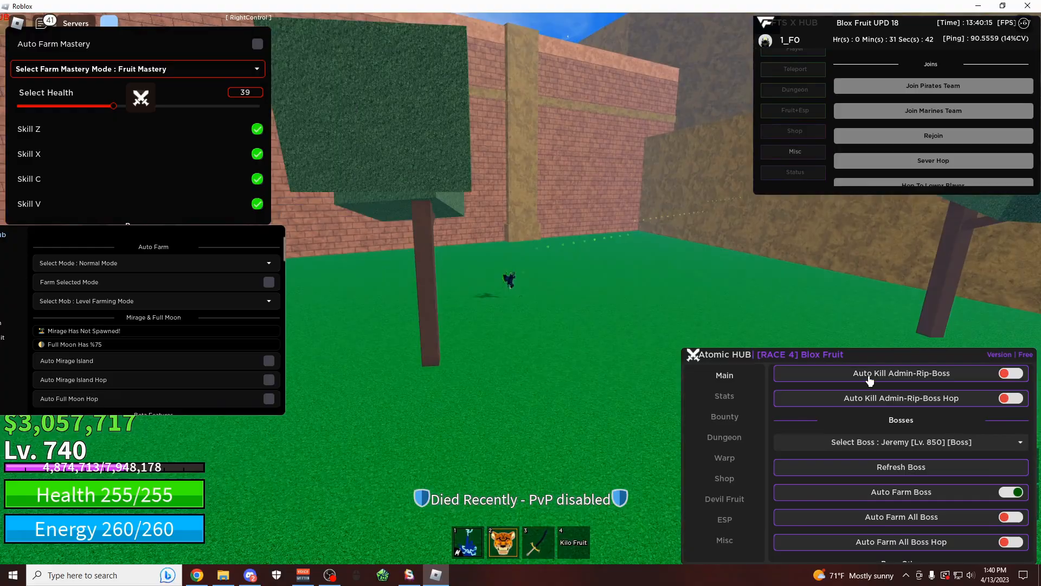
left_click(1010, 491)
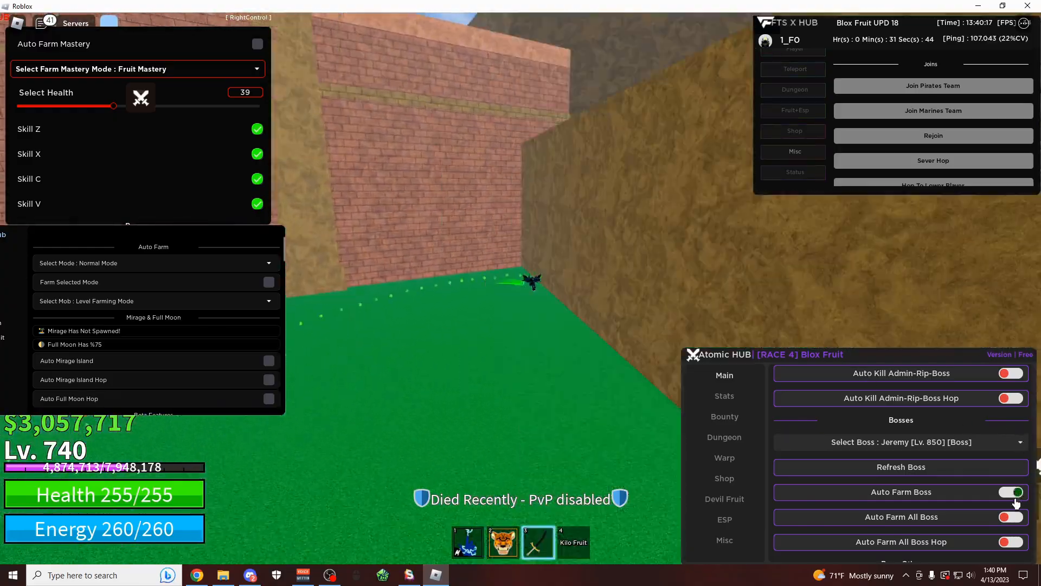
left_click(1011, 492)
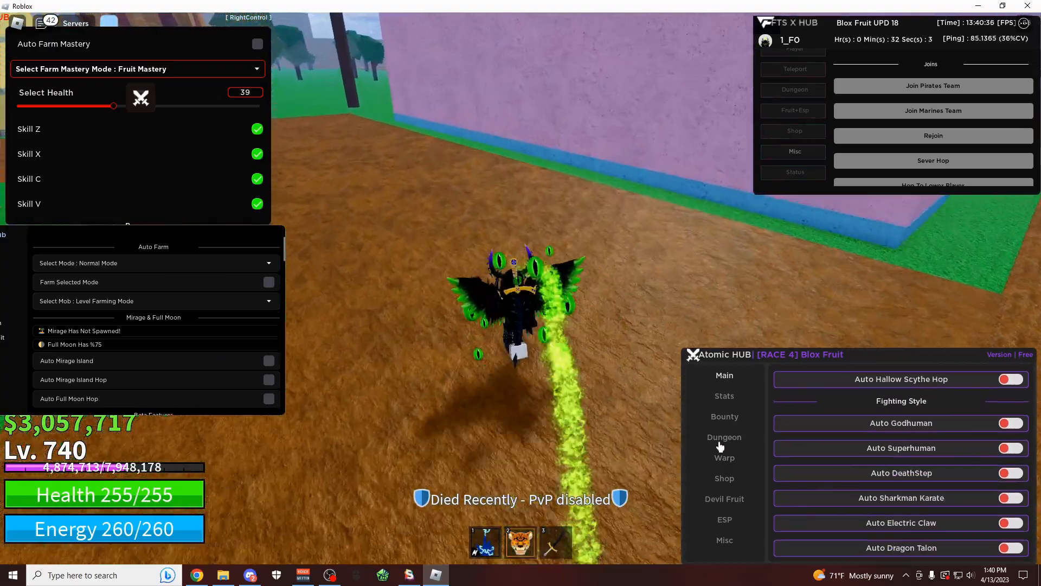
Browse the Bounty, Dungeon and Warp tabs, trying an option in the Dungeon tab
left_click(724, 416)
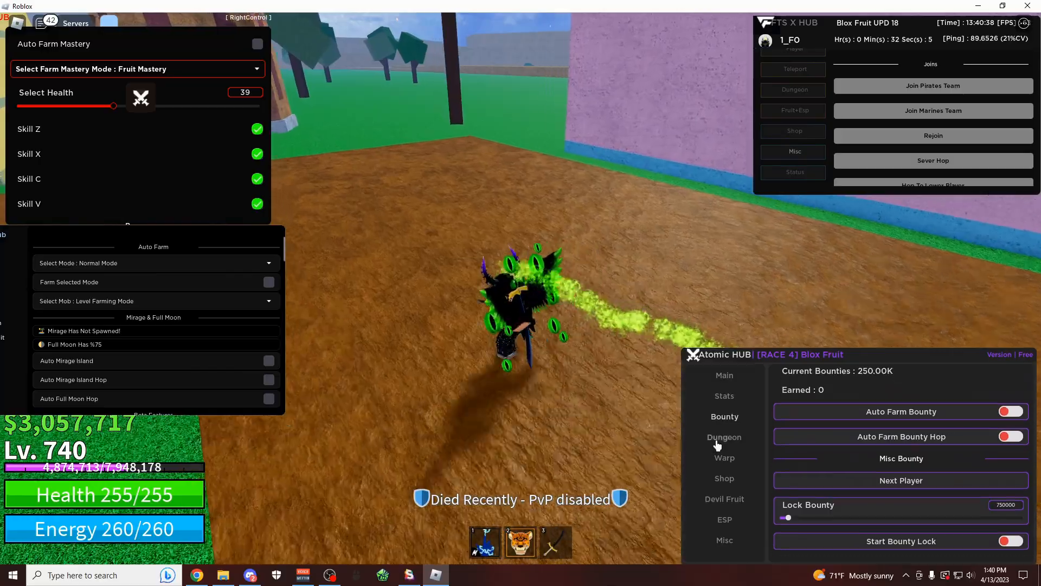
left_click(724, 438)
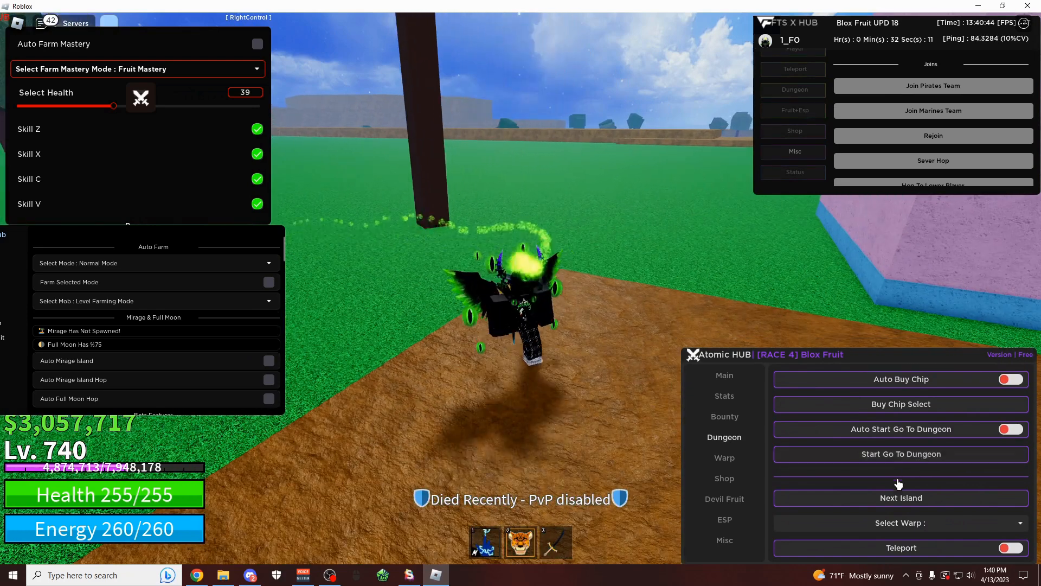
left_click(900, 523)
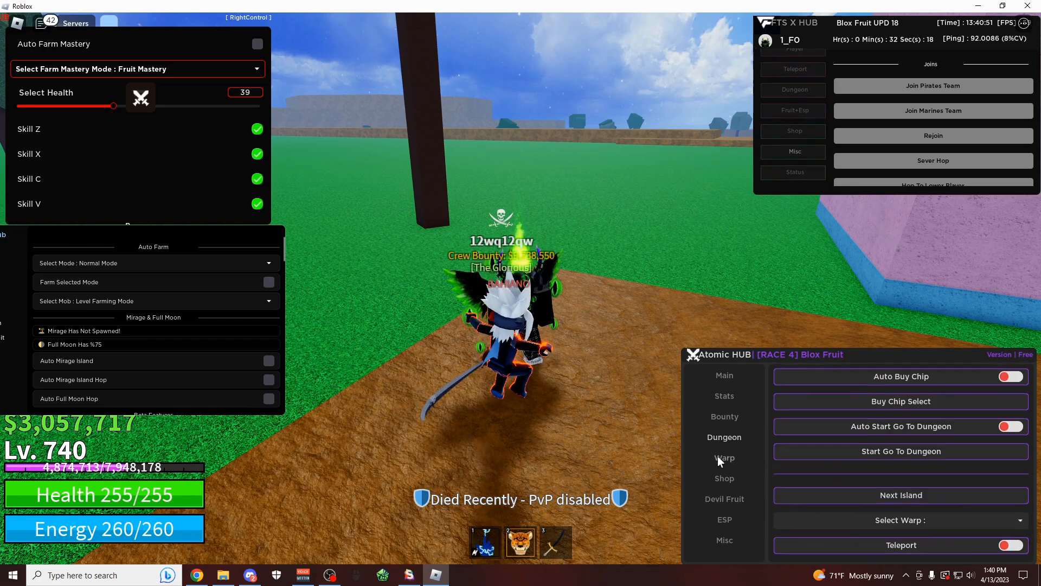
left_click(724, 458)
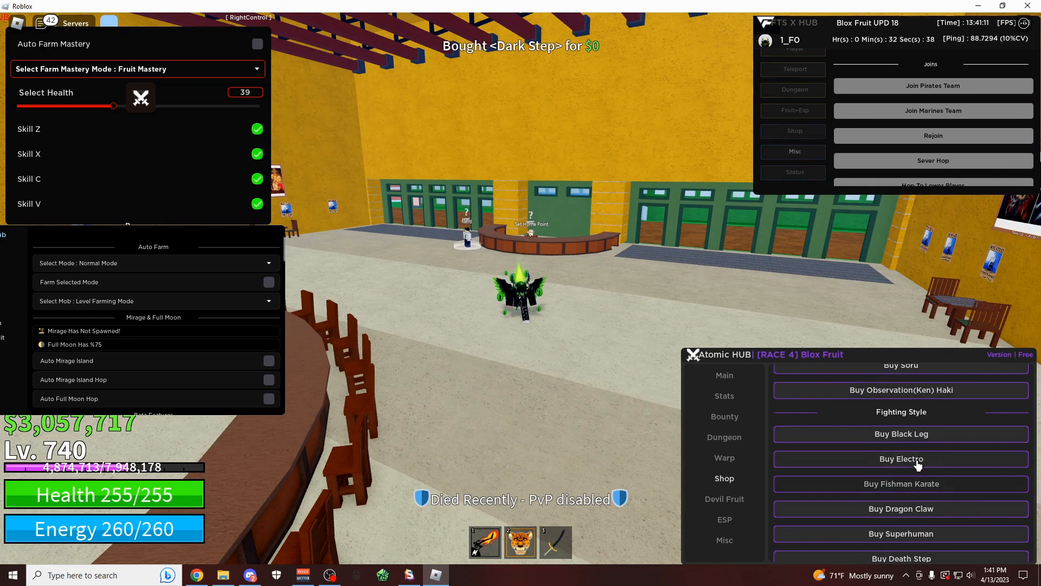
Buy Electro and the Iron Mace sword from the Shop tab, then dismiss the Create Crew popup
left_click(900, 458)
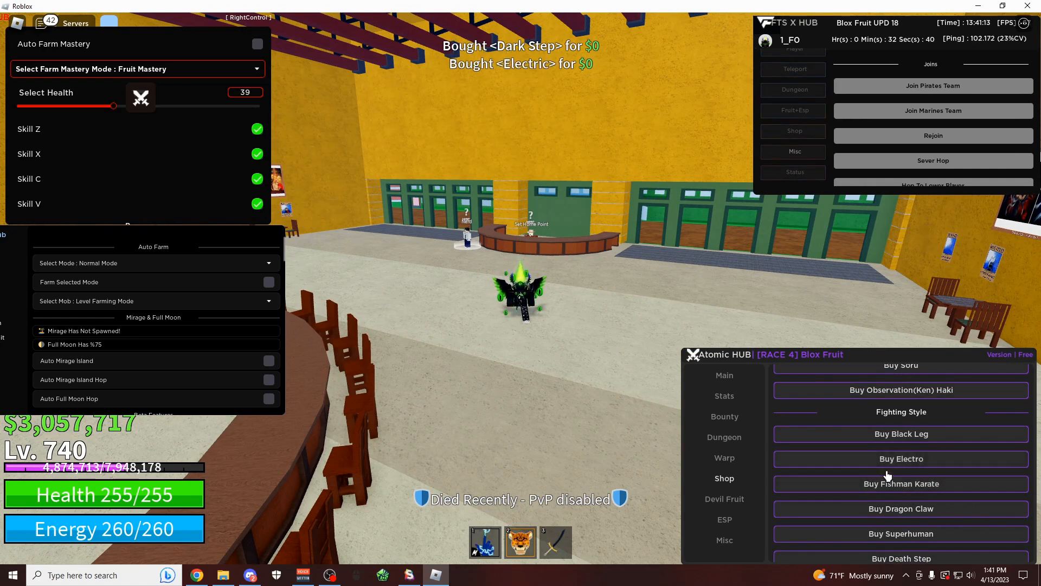
scroll("down", 3)
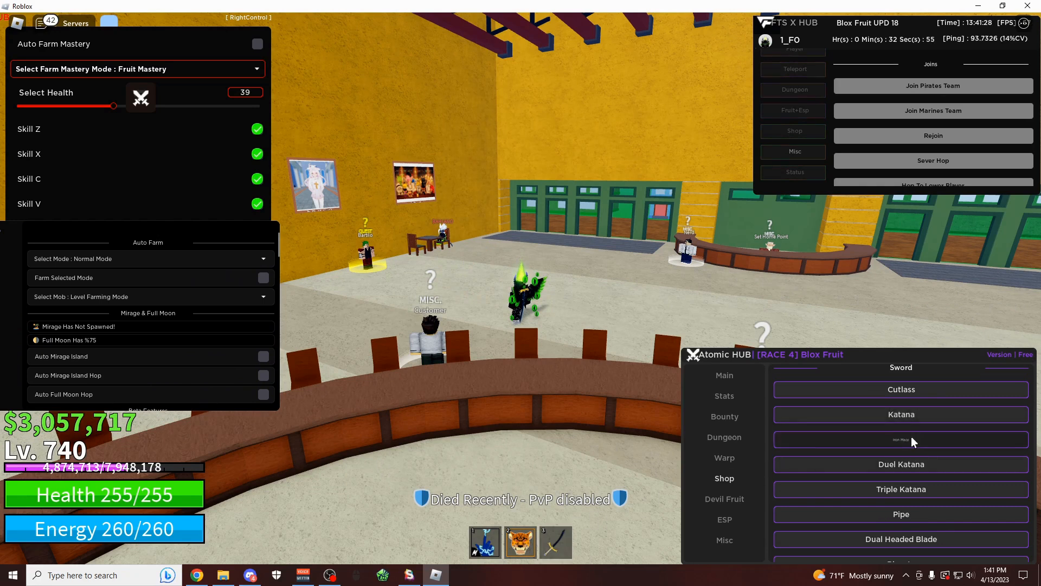
left_click(900, 439)
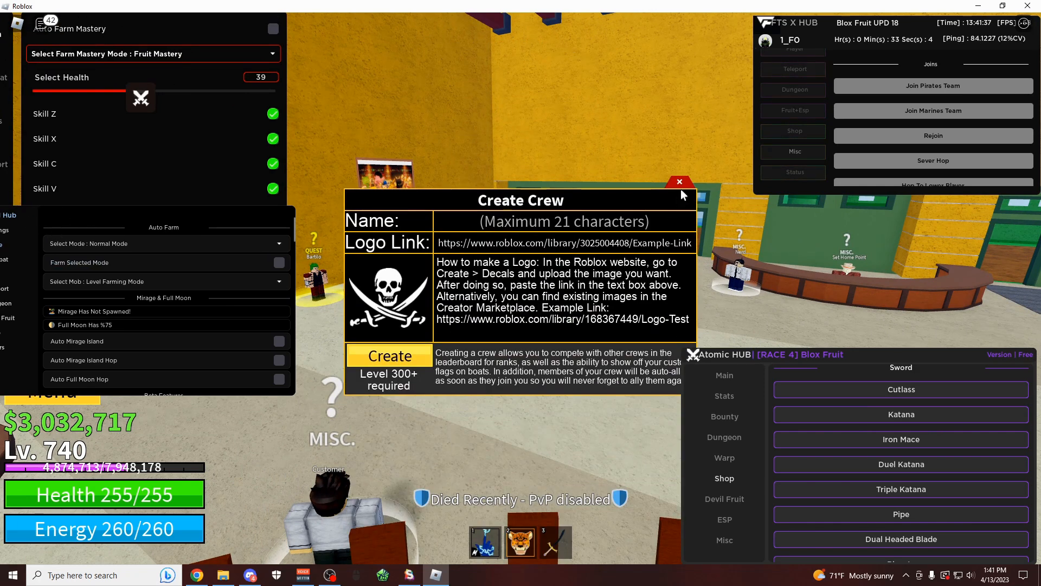
left_click(679, 181)
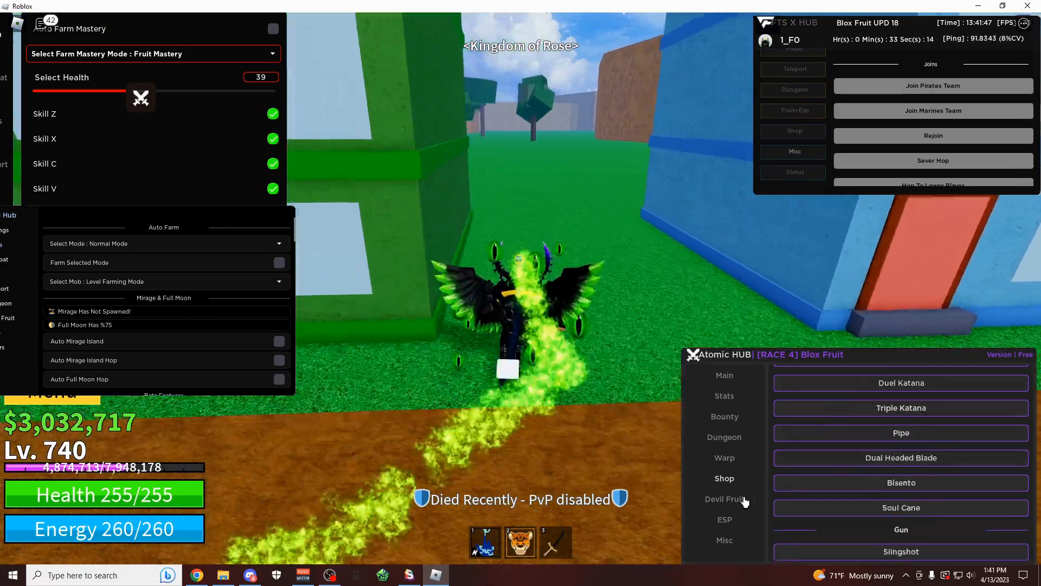
In the Devil Fruit tab, enable Auto Buy Fruit Sniper for Chop-Chop and open the Devil Shop
left_click(724, 499)
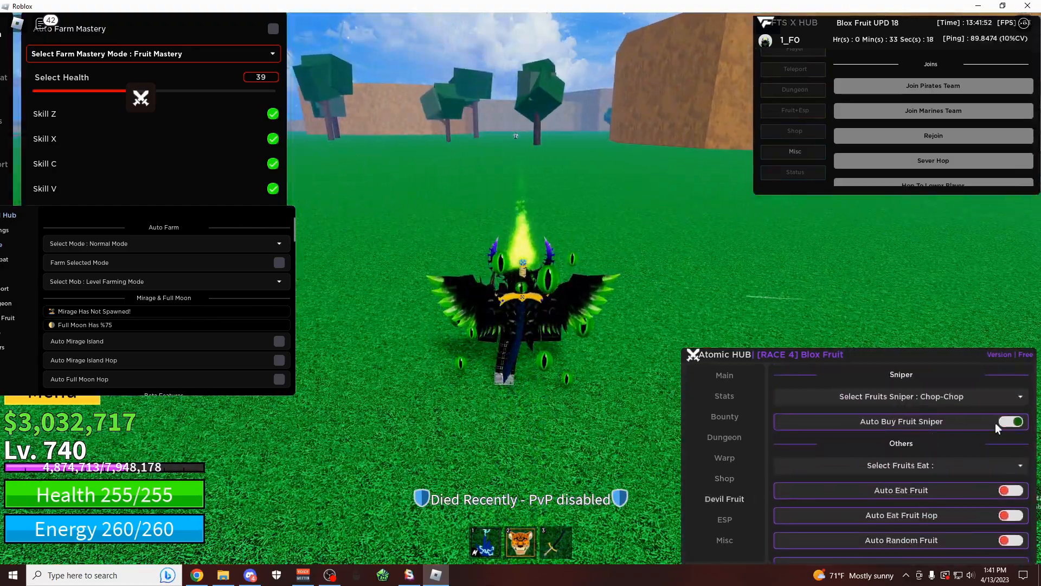
left_click(1010, 420)
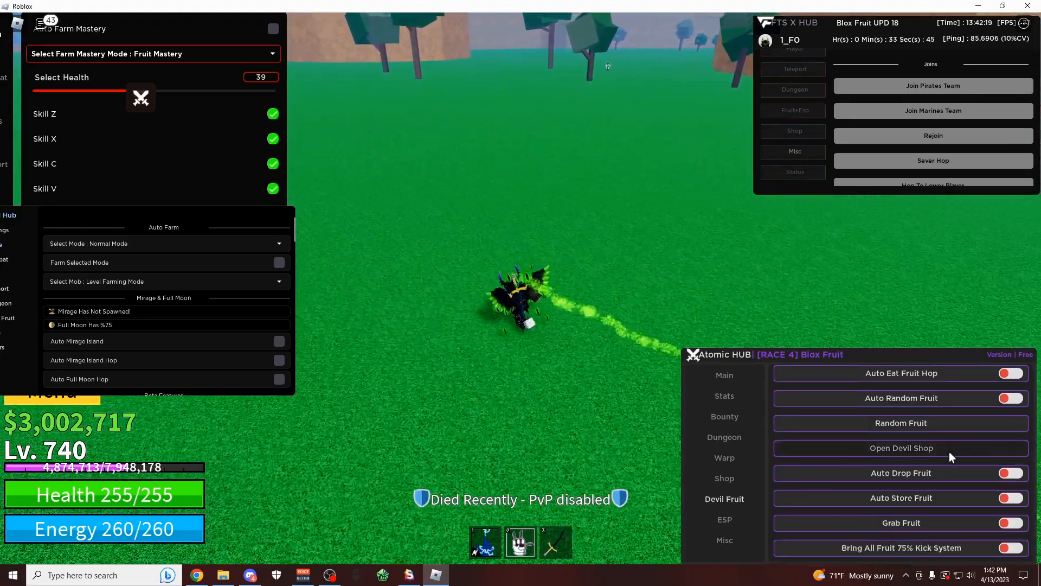
left_click(901, 448)
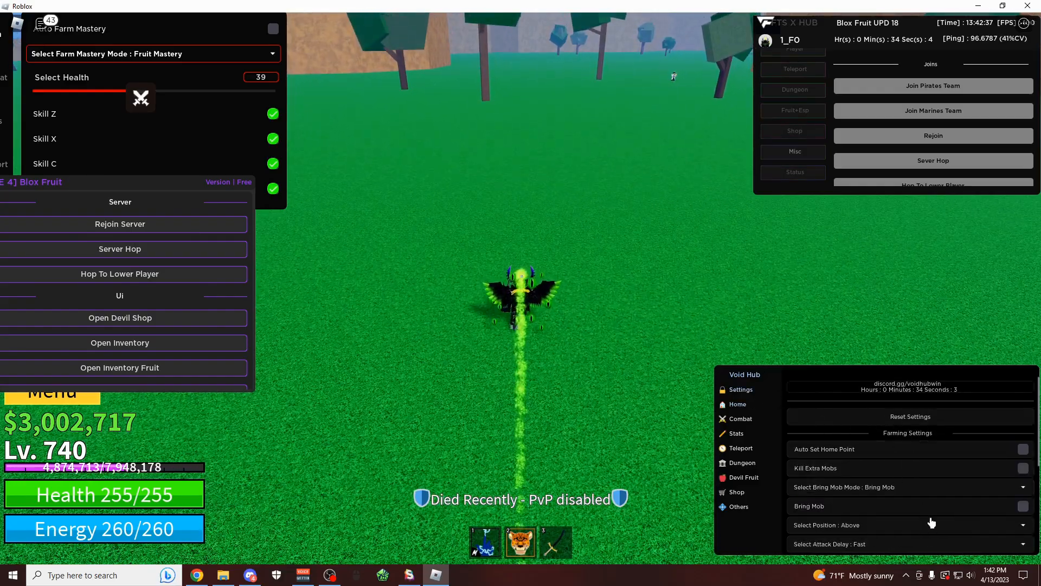
Scroll Void Hub's Farming Settings, check a farming checkbox and move to the Others tab
scroll("down", 3)
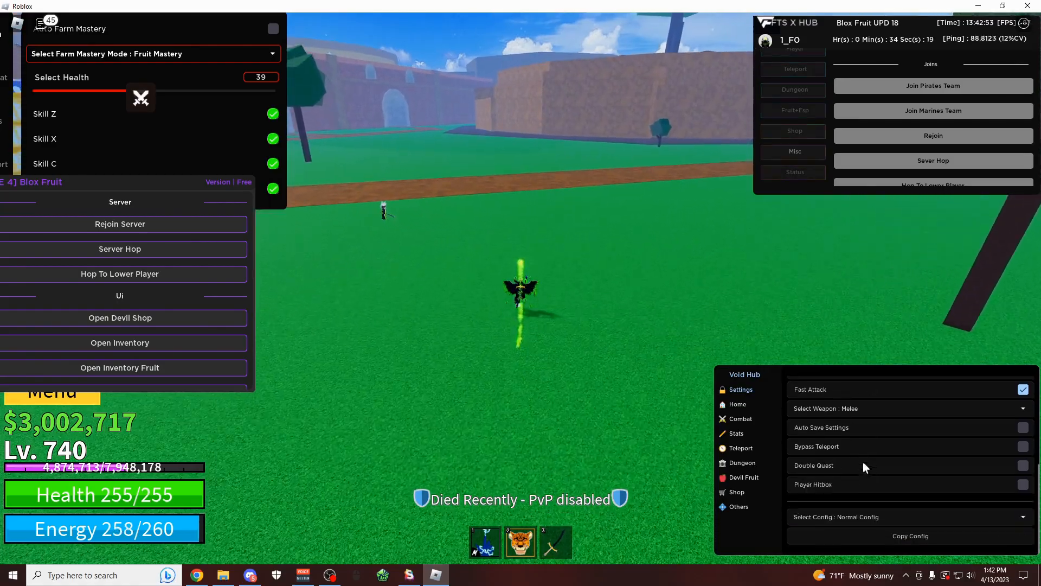
left_click(1022, 484)
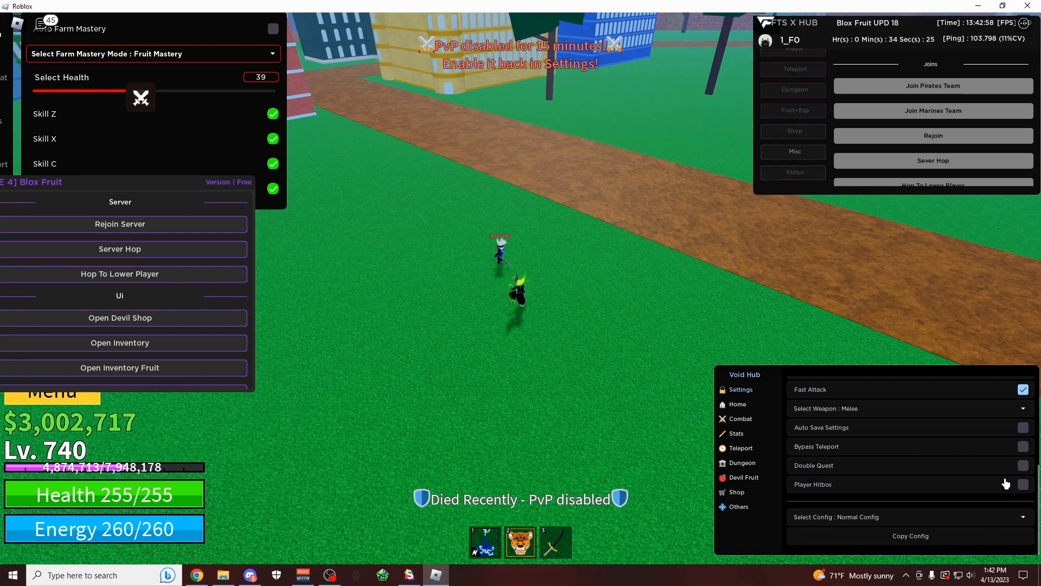
left_click(737, 507)
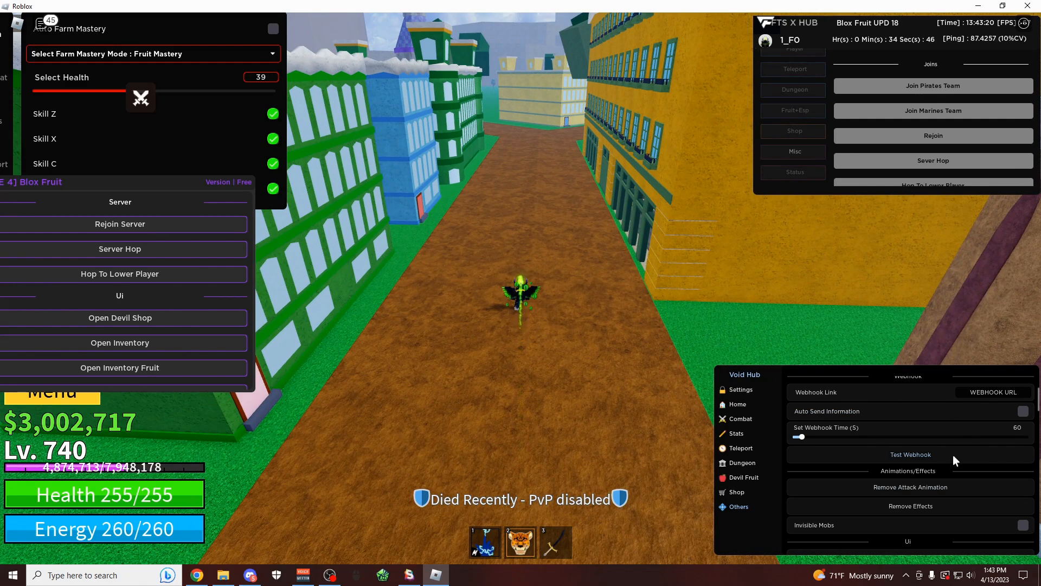
Drag Set Webhook Time to 163, exit the Devil Shop stock view and open the treasure inventory
left_click_drag(800, 437, 810, 437)
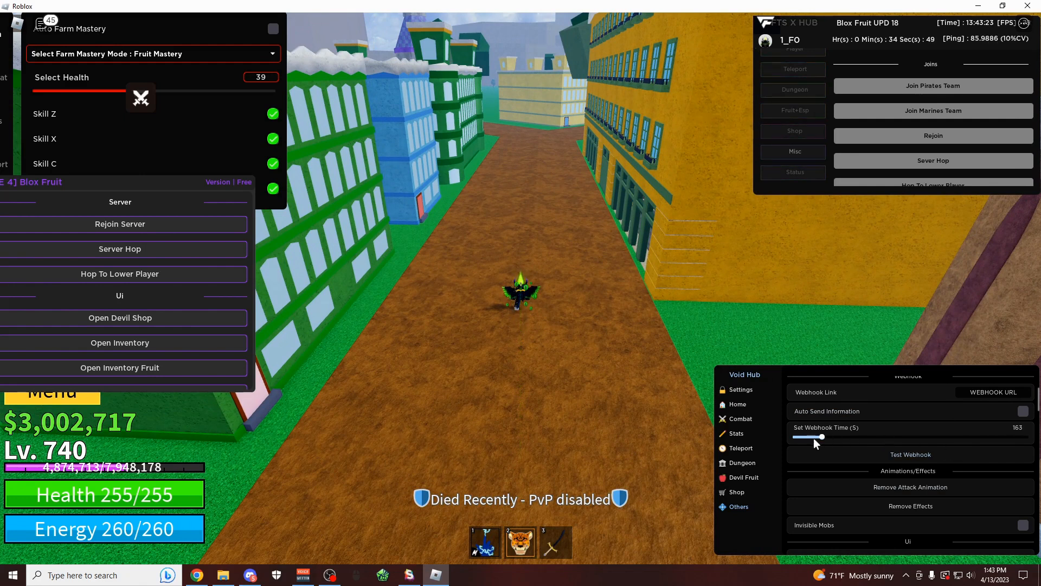
left_click_drag(809, 436, 802, 436)
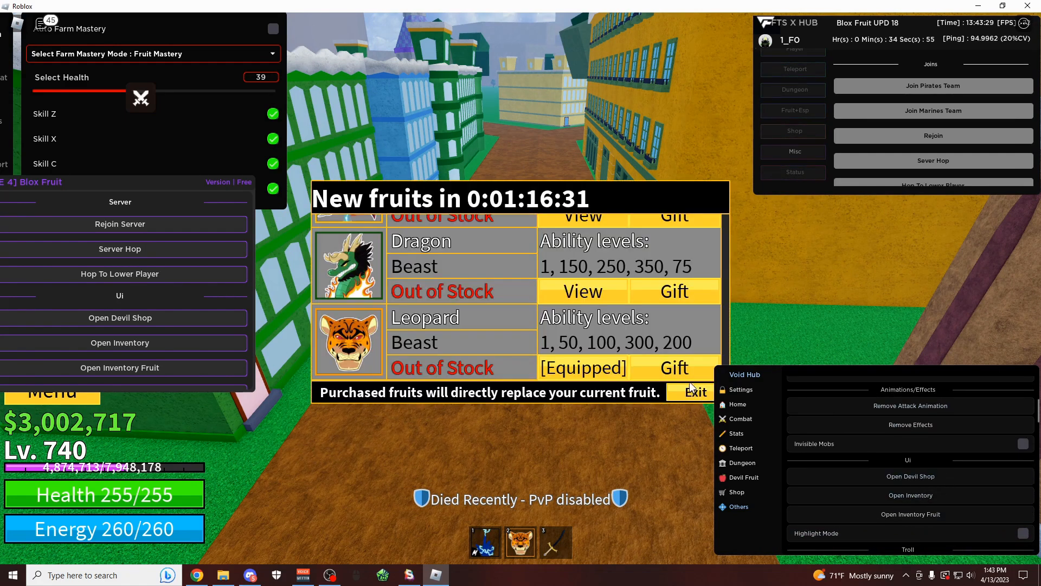
left_click(694, 392)
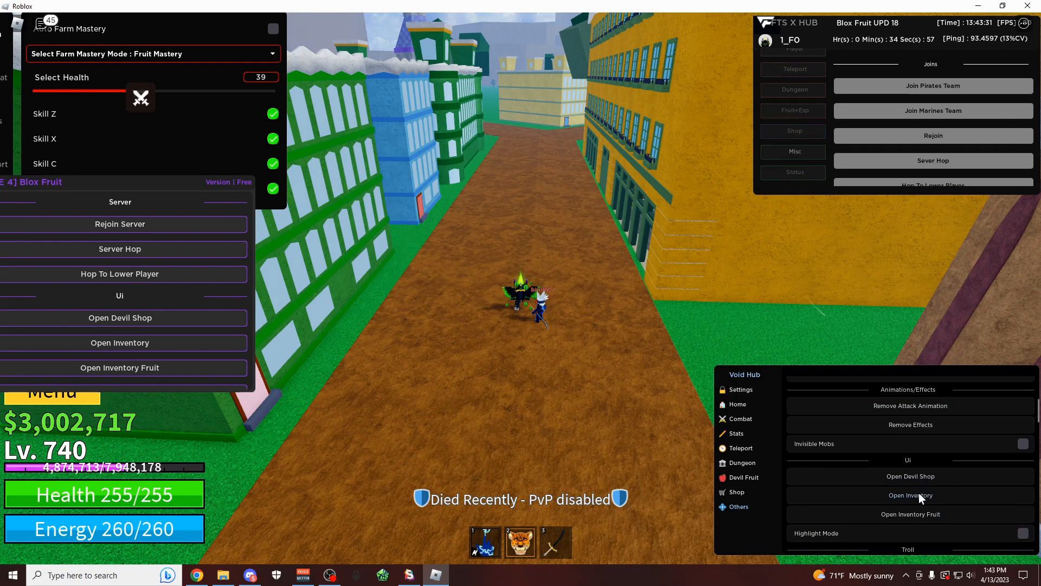
left_click(910, 494)
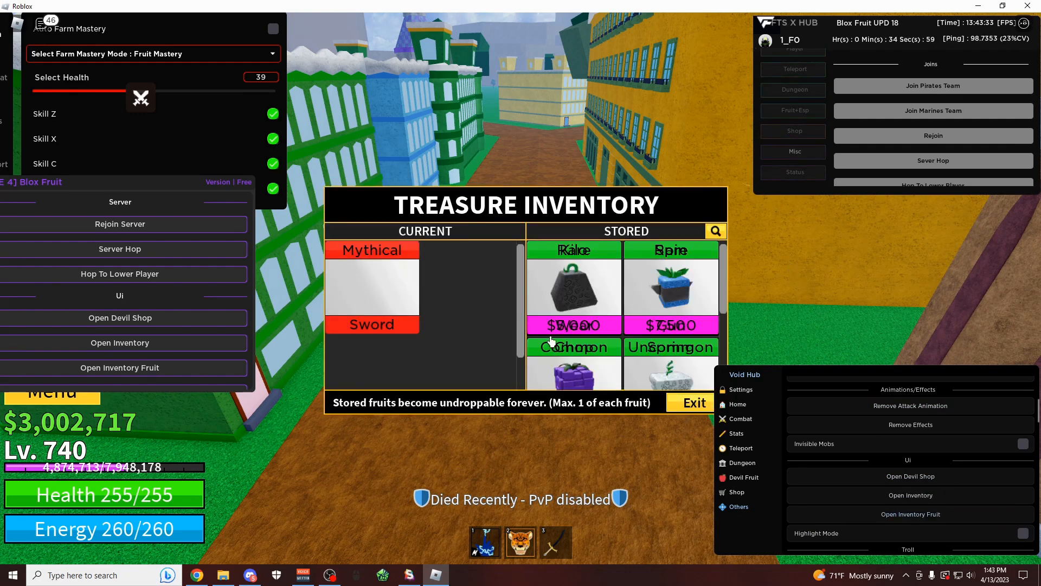